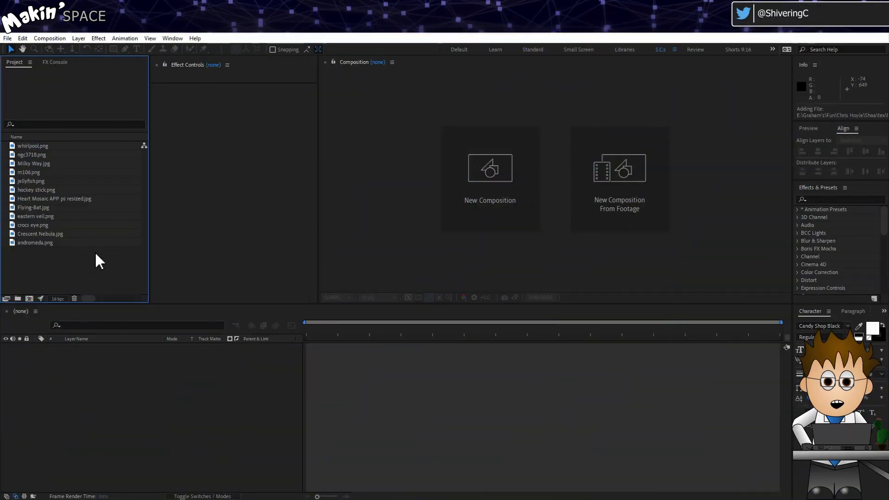
pyautogui.moveTo(89, 255)
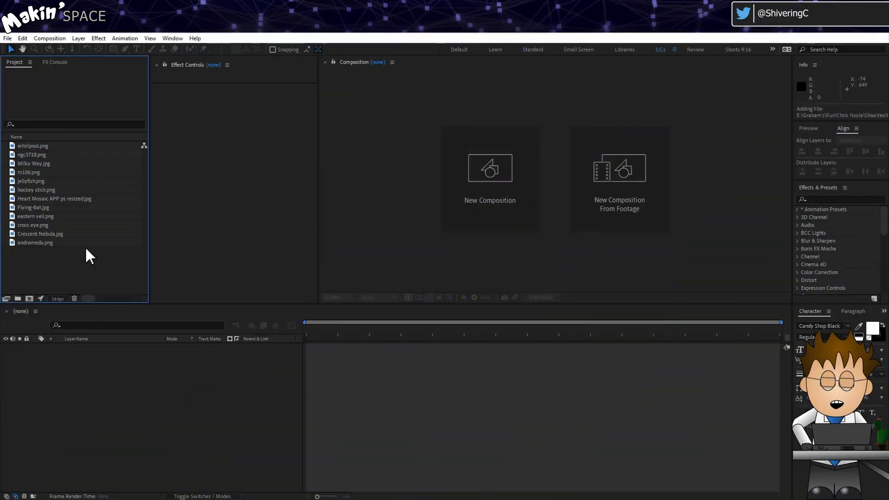
pyautogui.moveTo(71, 260)
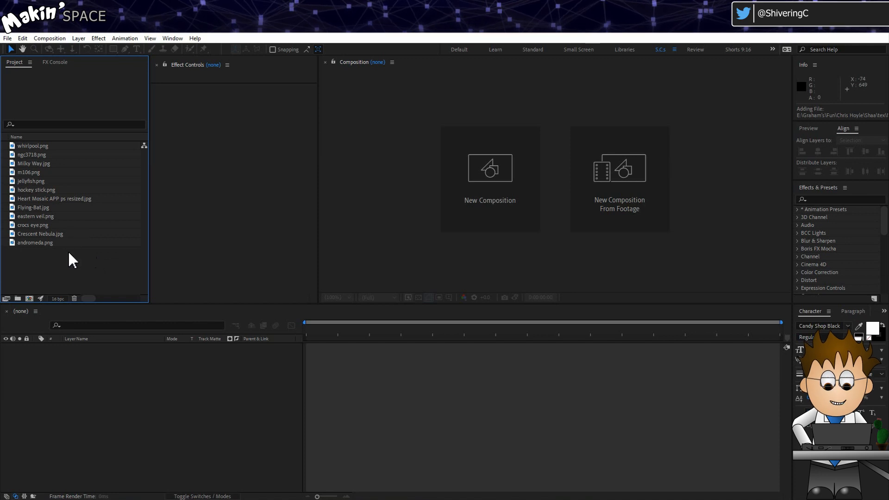
pyautogui.moveTo(63, 46)
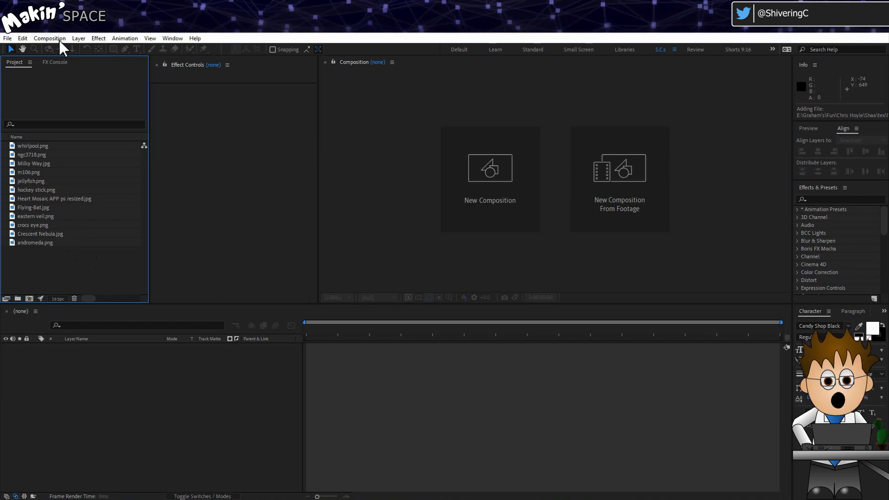
# Create a 0:10:00:00 VR Master using 3D null camera control and a centred camera.
pyautogui.click(49, 38)
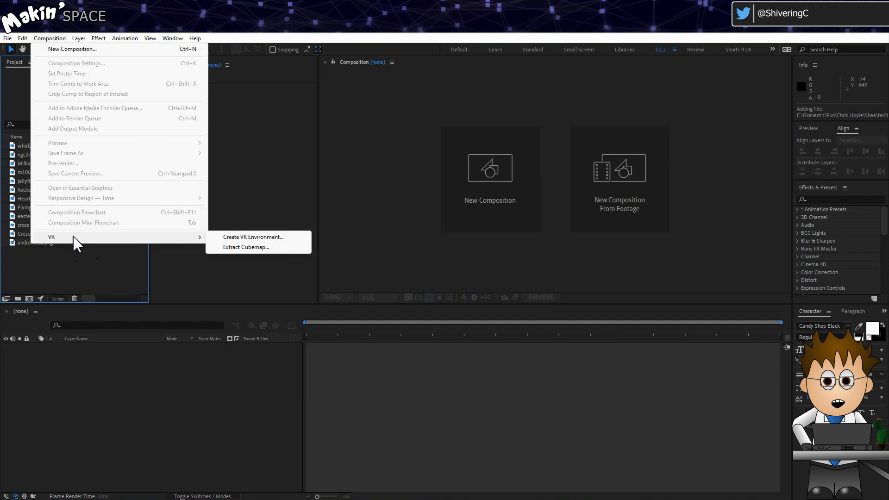
pyautogui.click(253, 237)
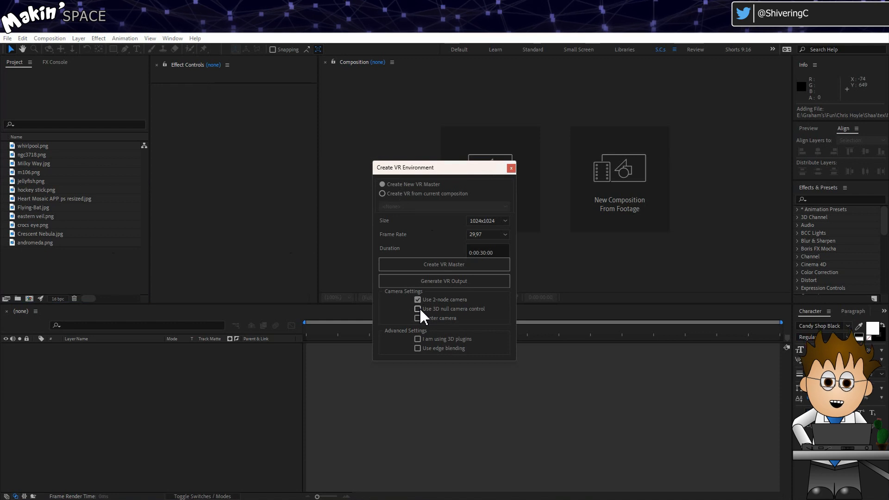
pyautogui.click(487, 251)
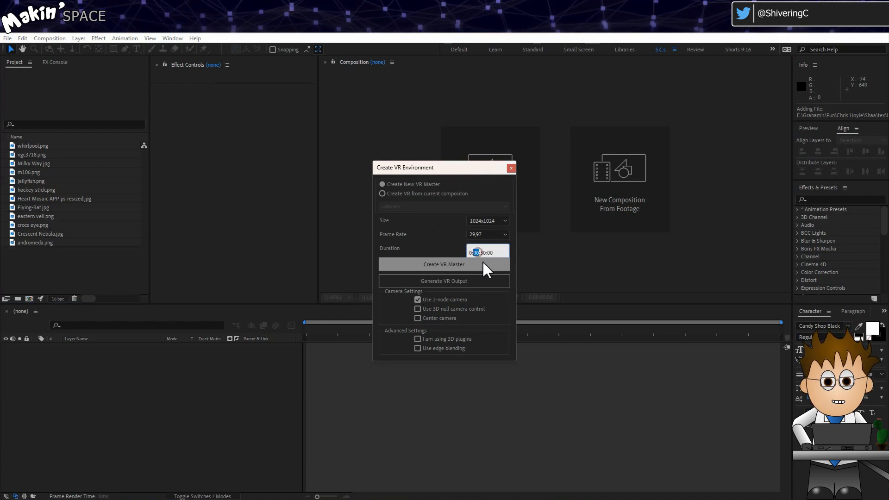
pyautogui.write('0:10:00:00')
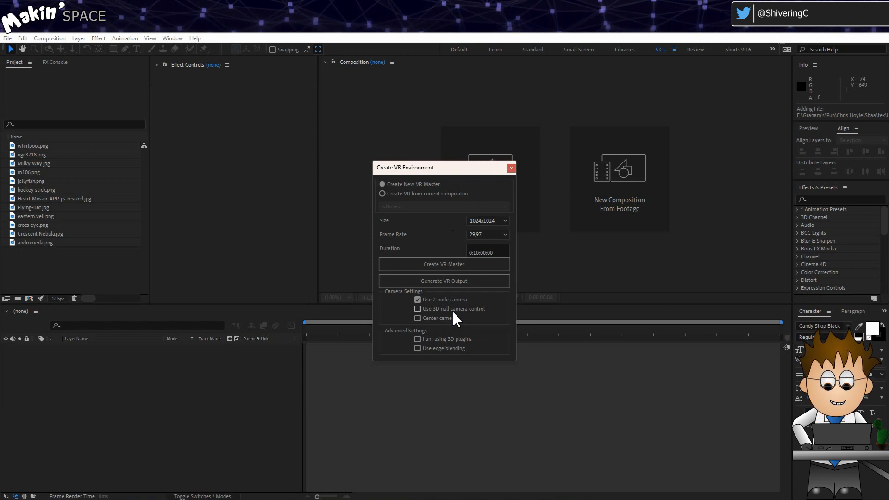
pyautogui.click(417, 309)
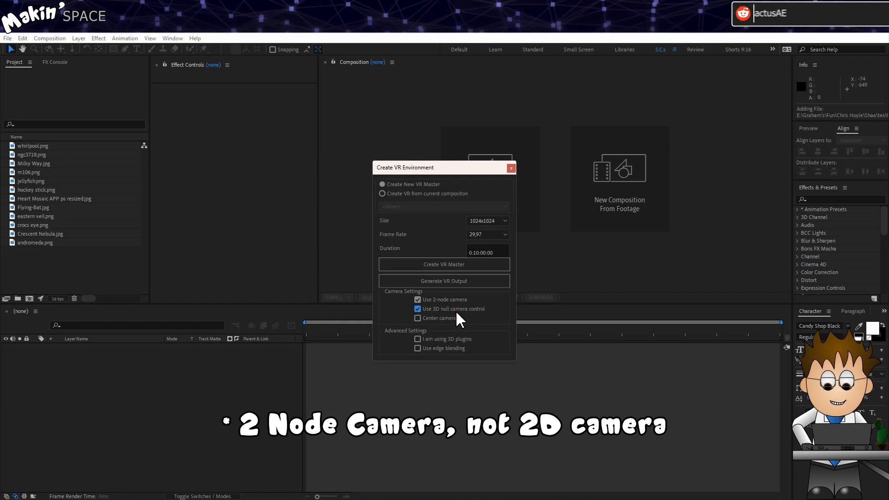
pyautogui.click(418, 318)
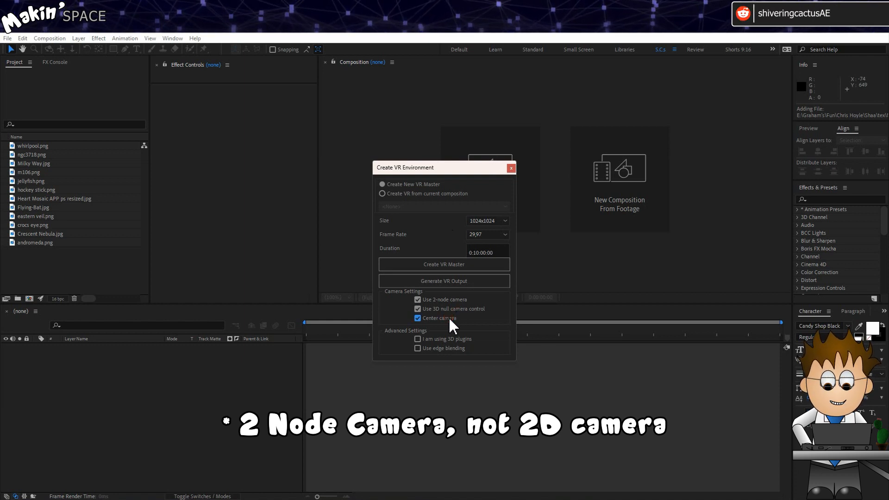
pyautogui.moveTo(466, 340)
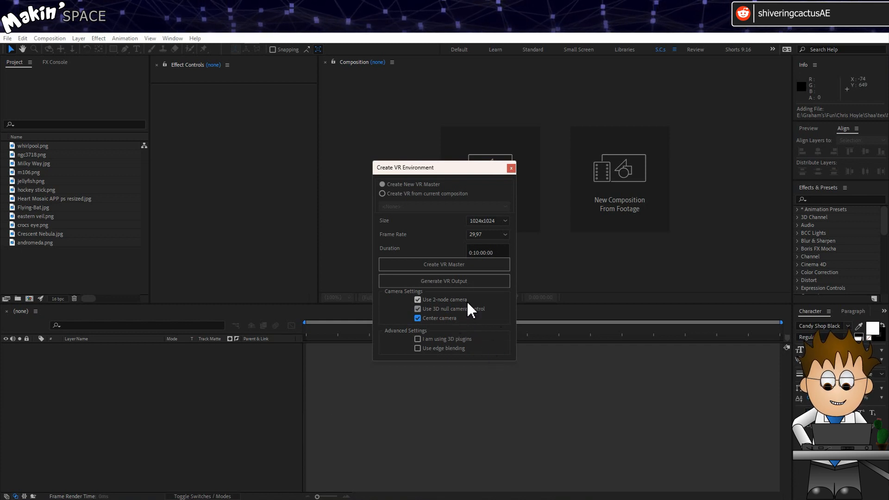
pyautogui.click(444, 264)
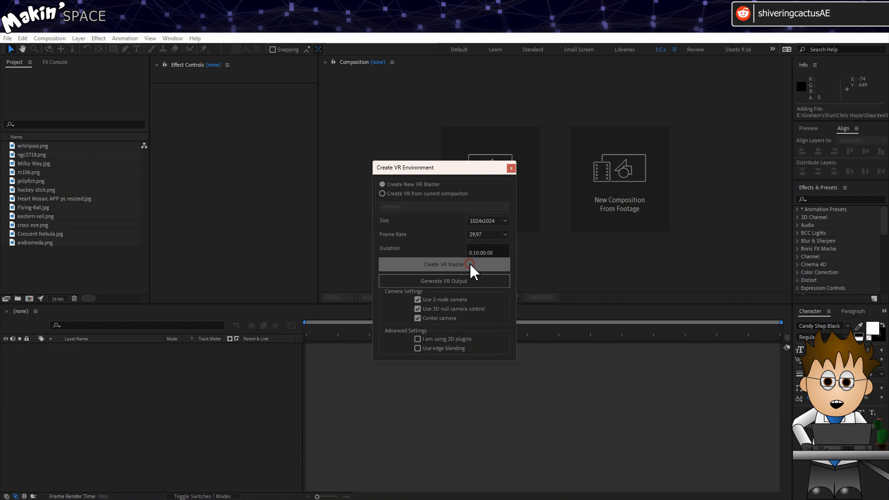
pyautogui.click(444, 265)
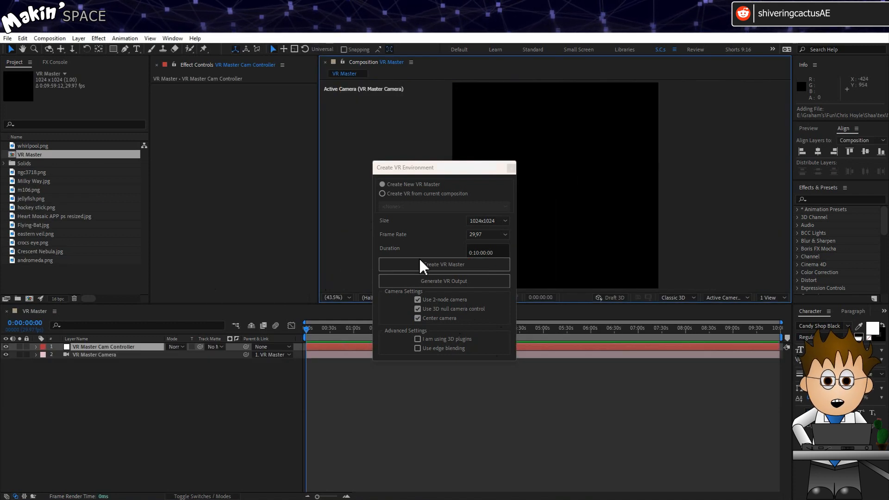
# Generate VR Output from the current composition with null camera control and centring enabled.
pyautogui.click(443, 264)
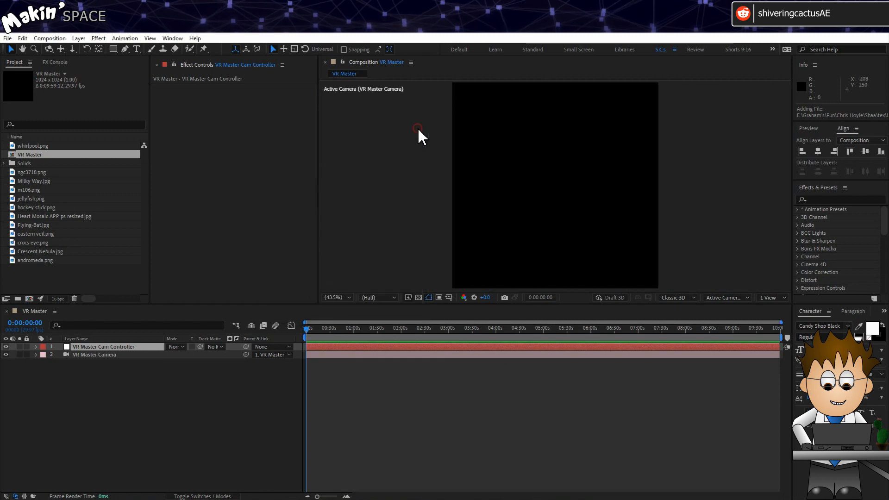
pyautogui.click(49, 38)
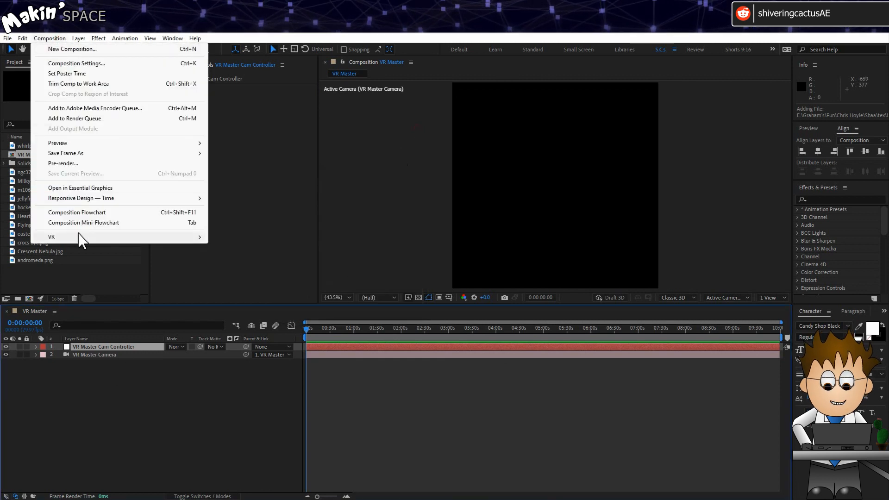
pyautogui.click(51, 237)
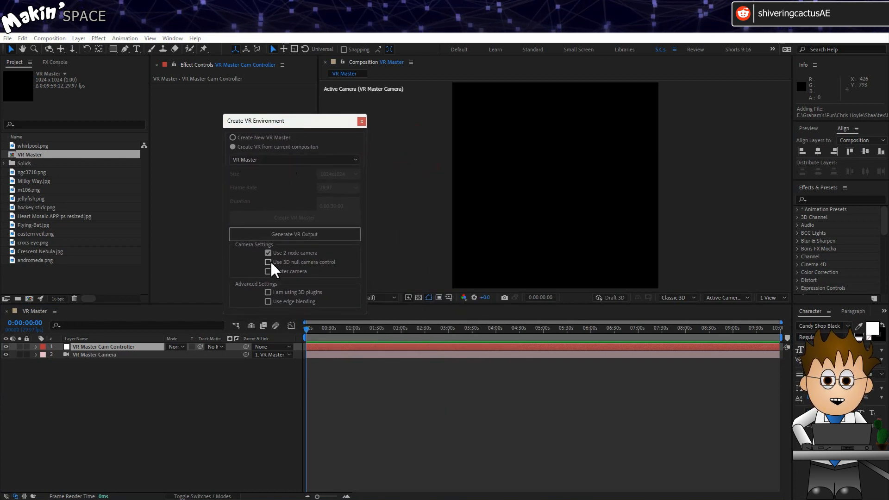
pyautogui.click(268, 262)
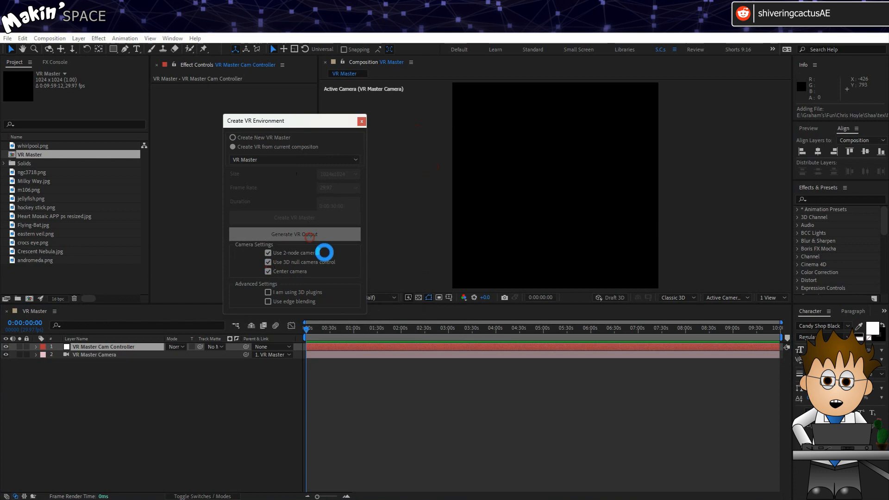
pyautogui.click(295, 234)
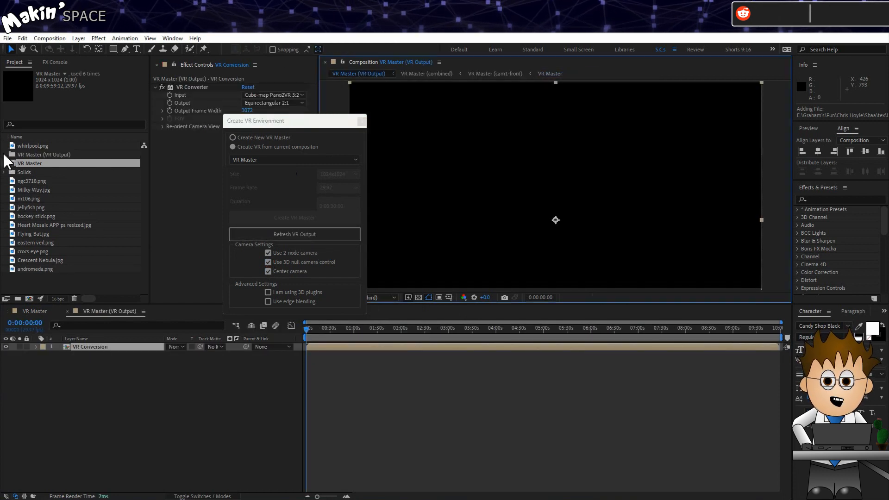
# Label the bottom cam precomp 'Bottom' and refresh the VR output panorama.
pyautogui.click(6, 154)
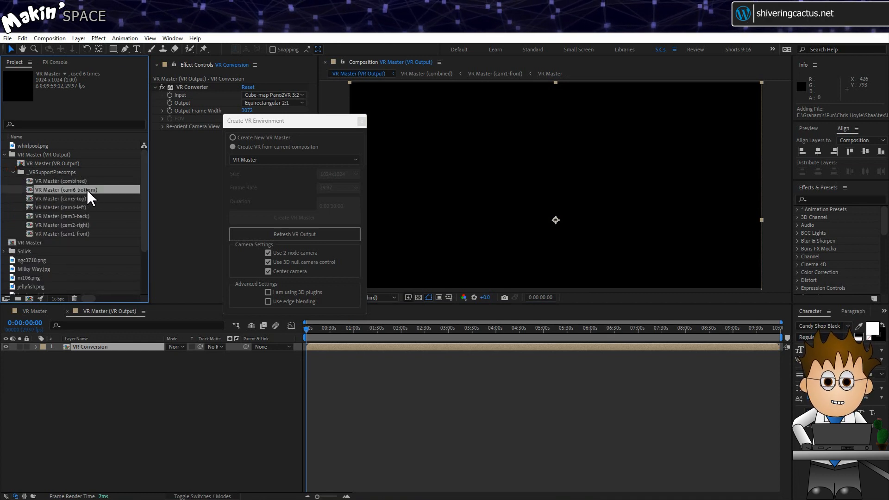
pyautogui.doubleClick(65, 190)
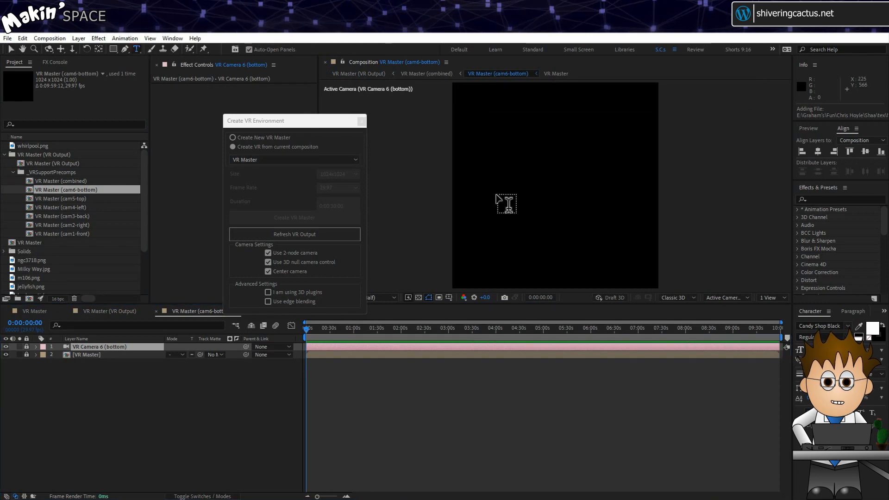
pyautogui.write('Bottom')
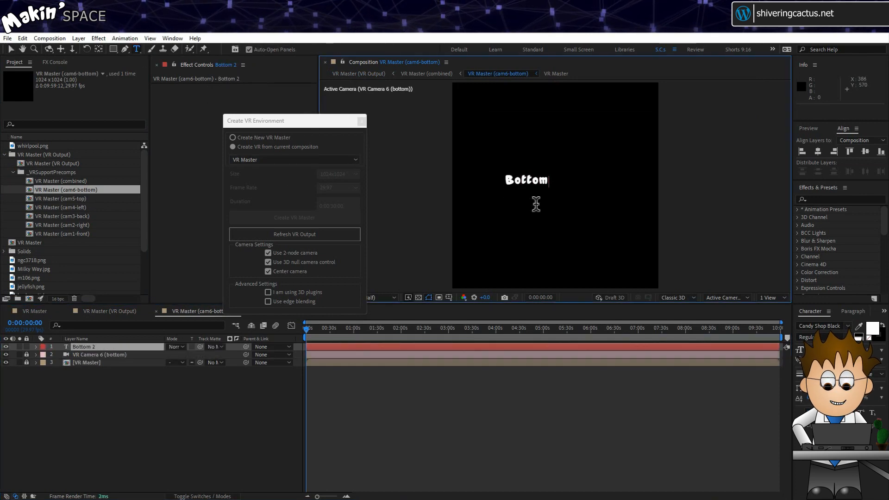
pyautogui.click(60, 198)
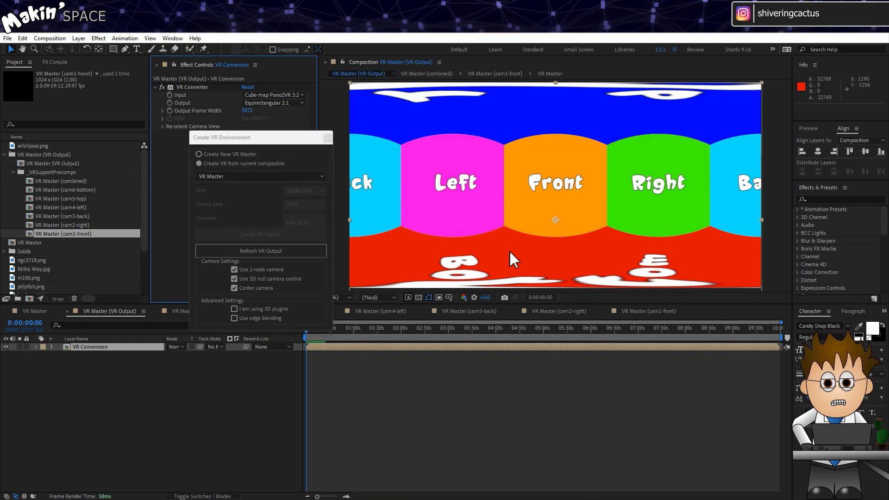
pyautogui.moveTo(422, 260)
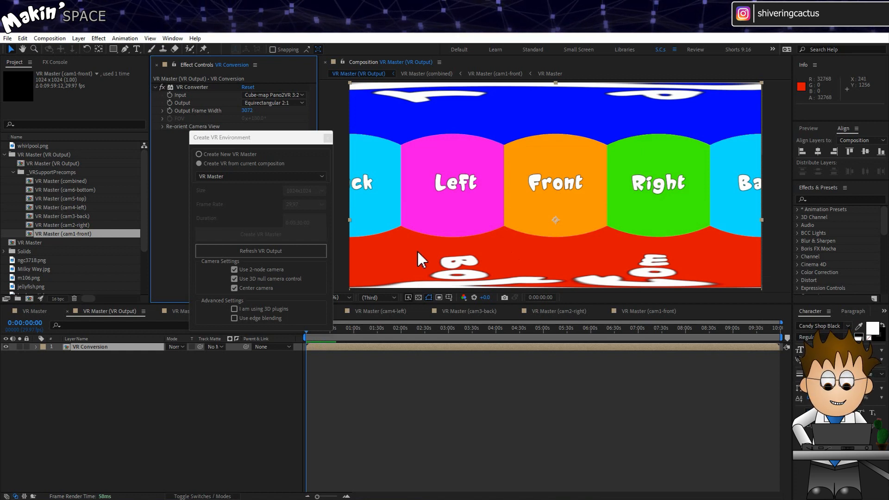
pyautogui.click(261, 251)
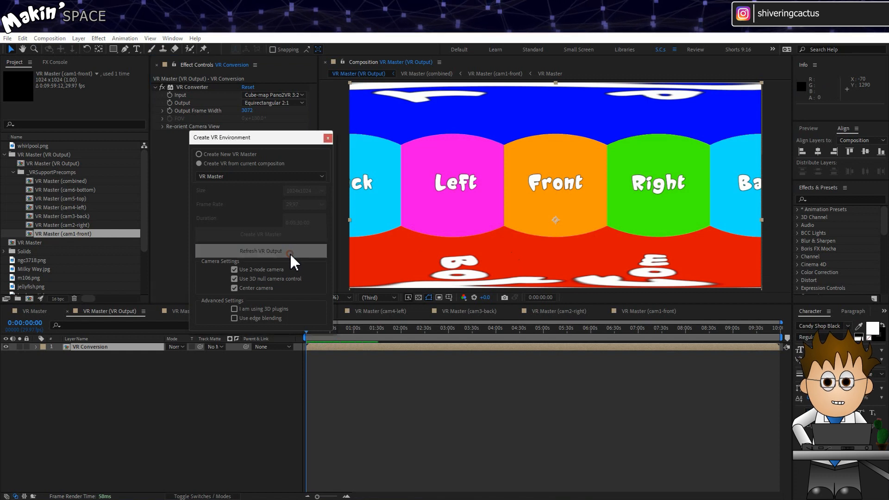
# Back in VR Master, select the camera layers to show their Position values.
pyautogui.click(286, 251)
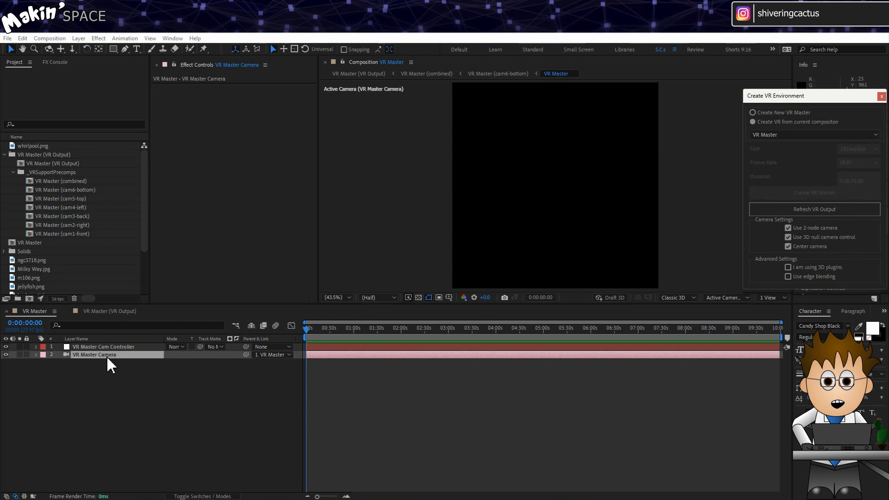
pyautogui.click(104, 346)
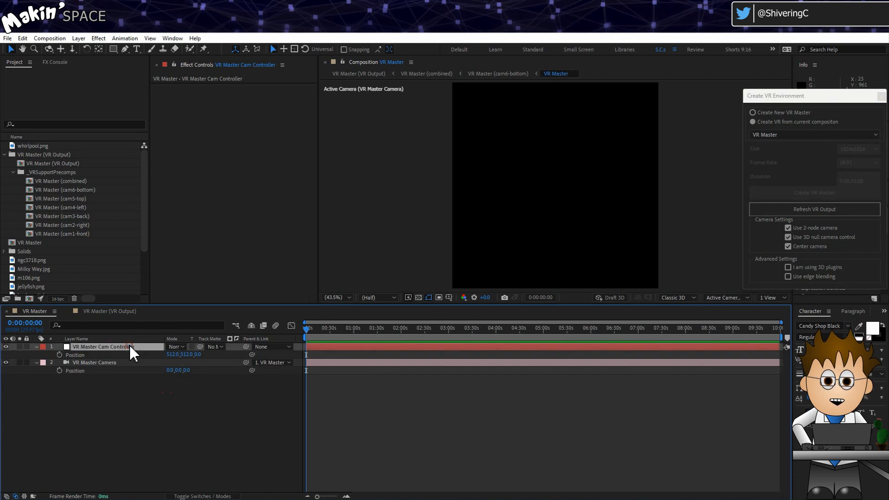
# Add an Angle Control to the cam controller and name it Declination.
pyautogui.click(98, 38)
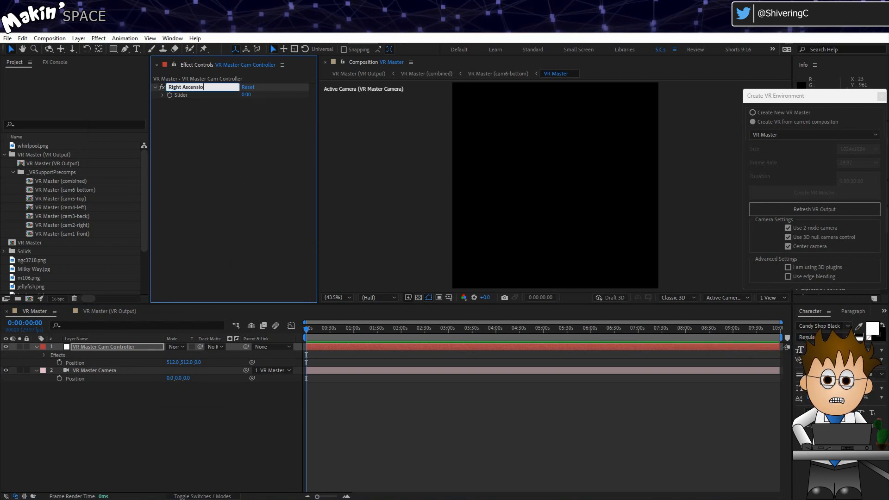
pyautogui.click(98, 38)
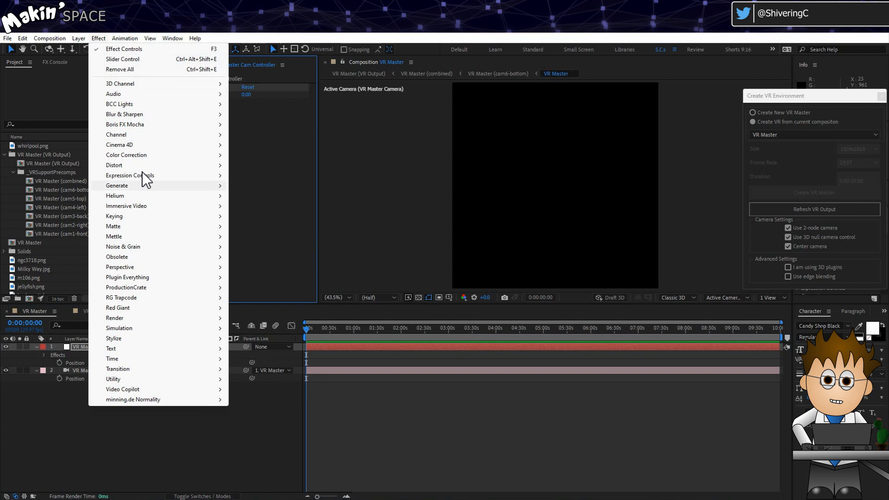
pyautogui.moveTo(130, 175)
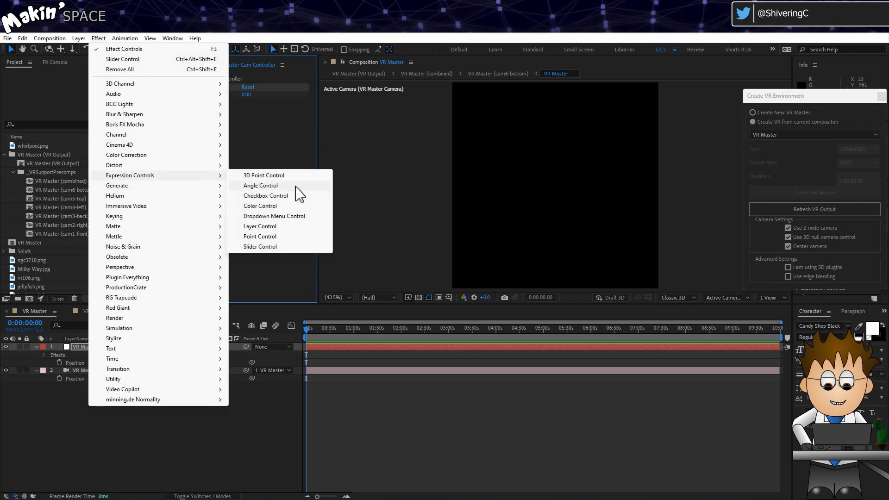
pyautogui.click(260, 185)
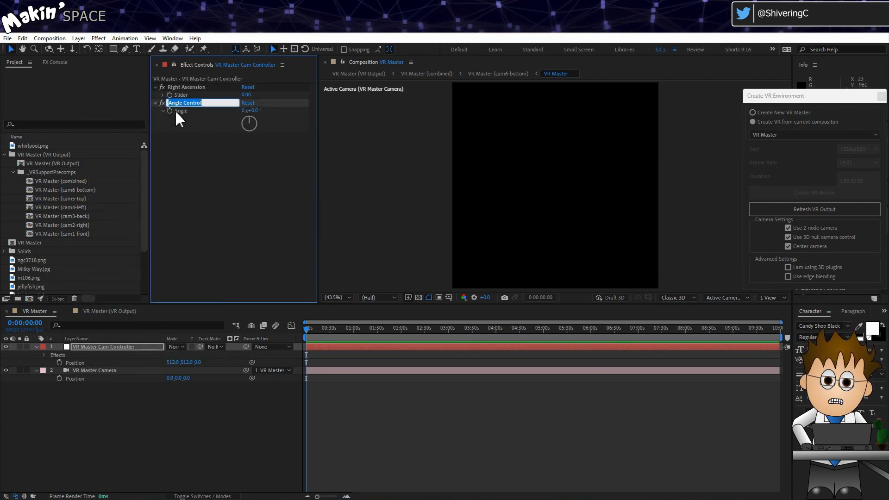
pyautogui.write('Declina')
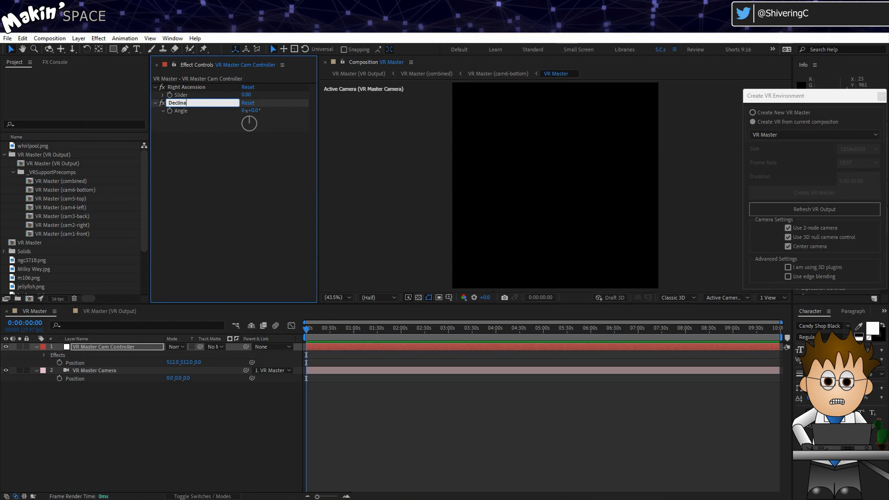
pyautogui.press('r')
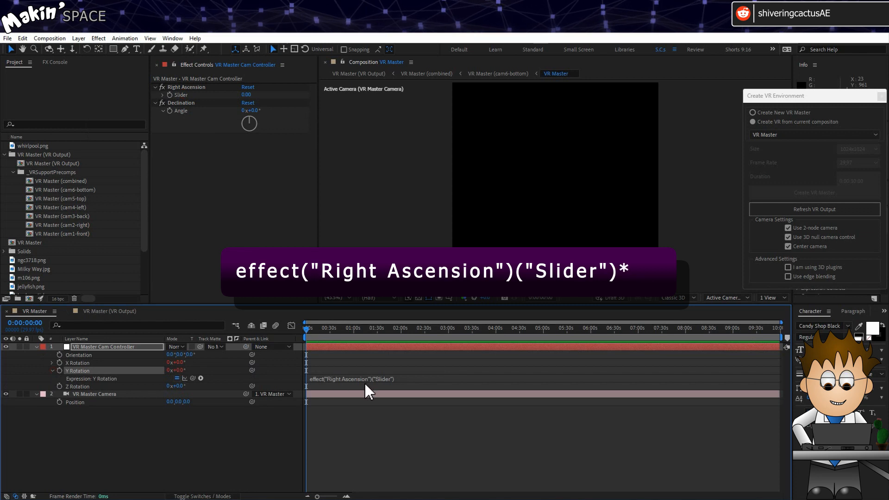
# Set Y Rotation to the Right Ascension slider times -15 and test the slider.
pyautogui.write('*-15')
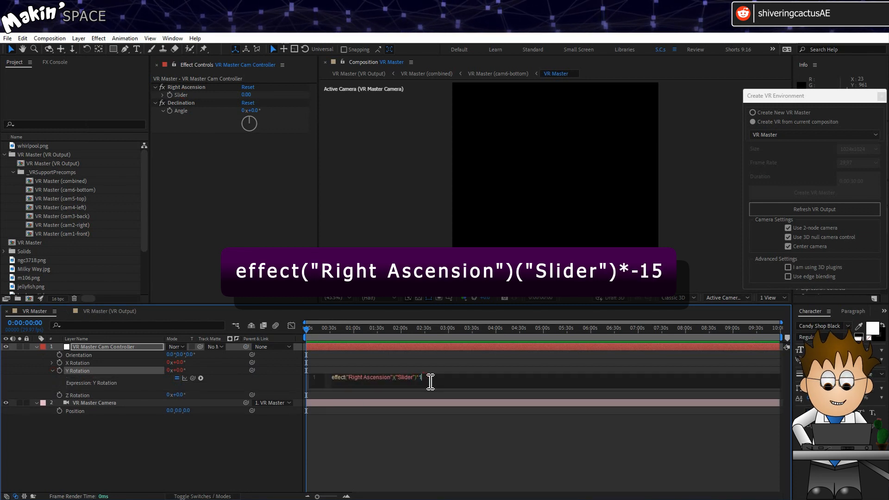
pyautogui.click(269, 441)
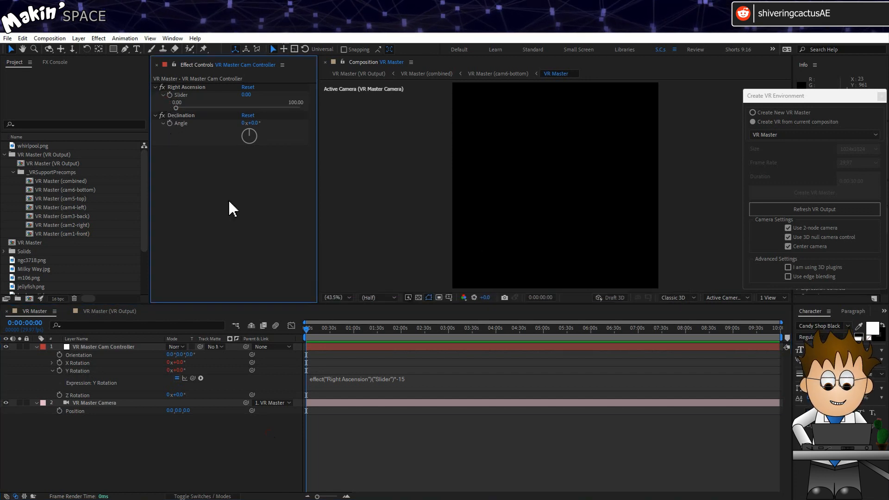
pyautogui.moveTo(289, 306)
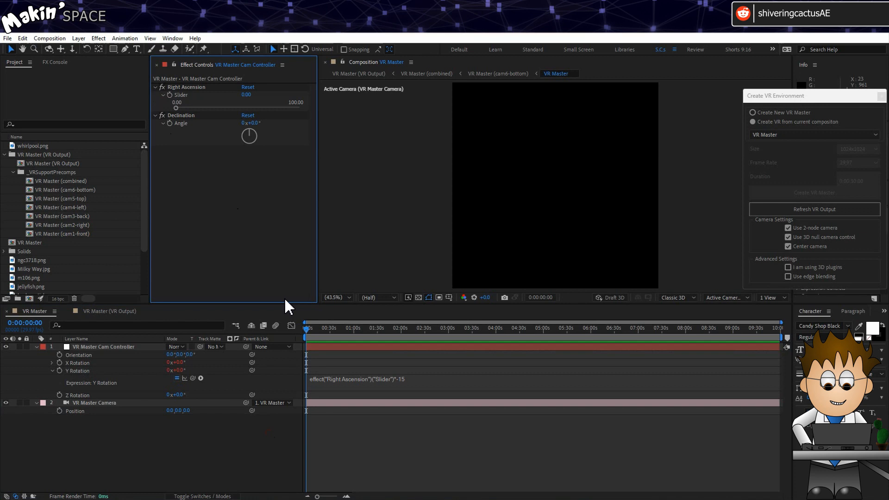
pyautogui.moveTo(176, 107); pyautogui.dragTo(225, 107)
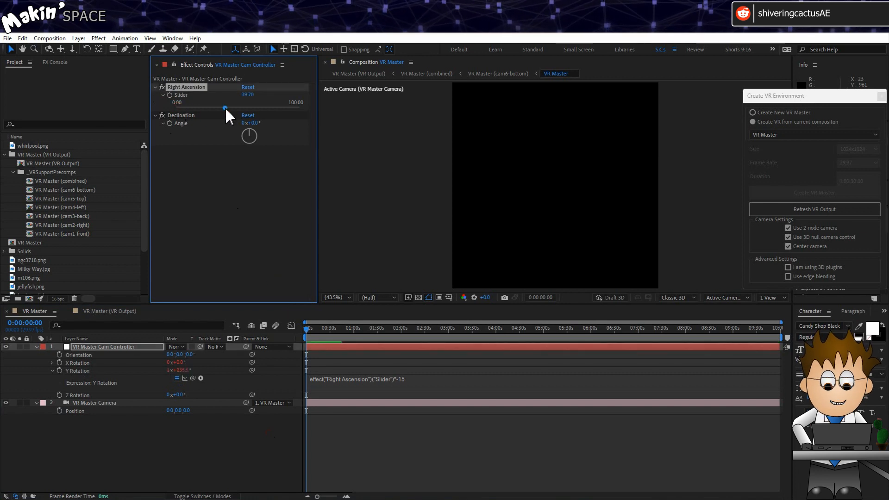
pyautogui.moveTo(225, 108); pyautogui.dragTo(176, 108)
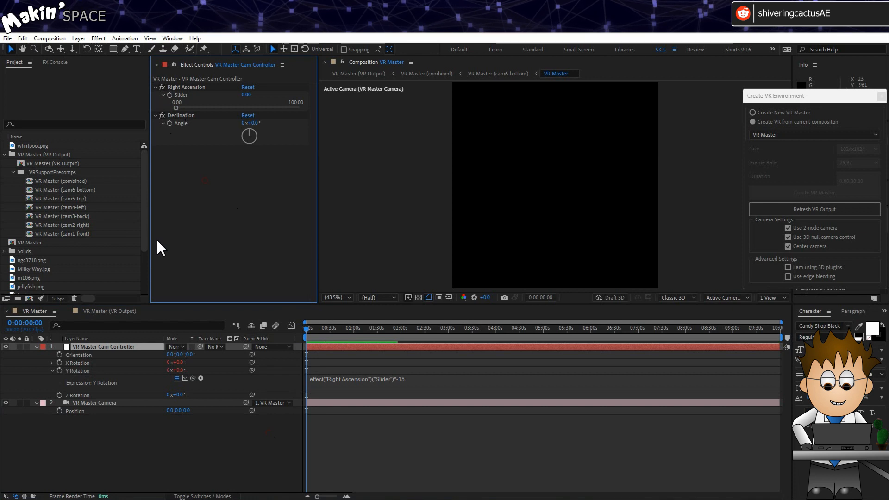
# Add a blue Placeholder solid parented to the cam controller at Z 2000, checked in Top view.
pyautogui.click(78, 38)
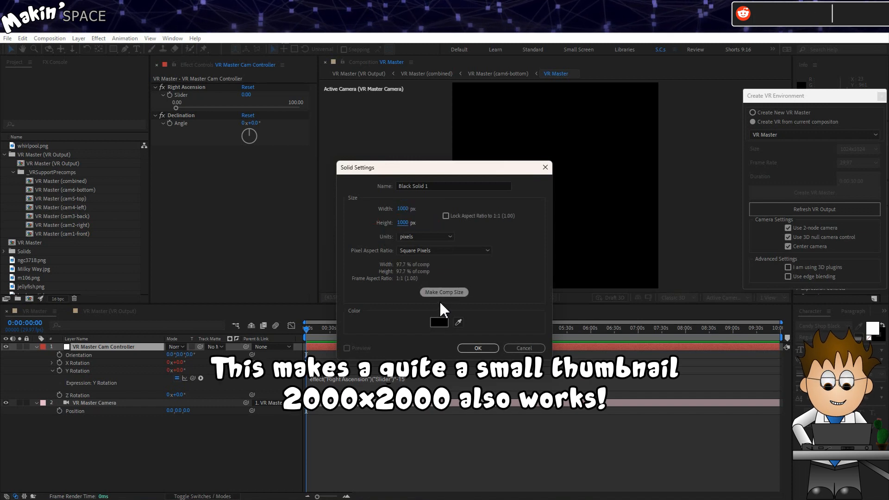
pyautogui.click(439, 322)
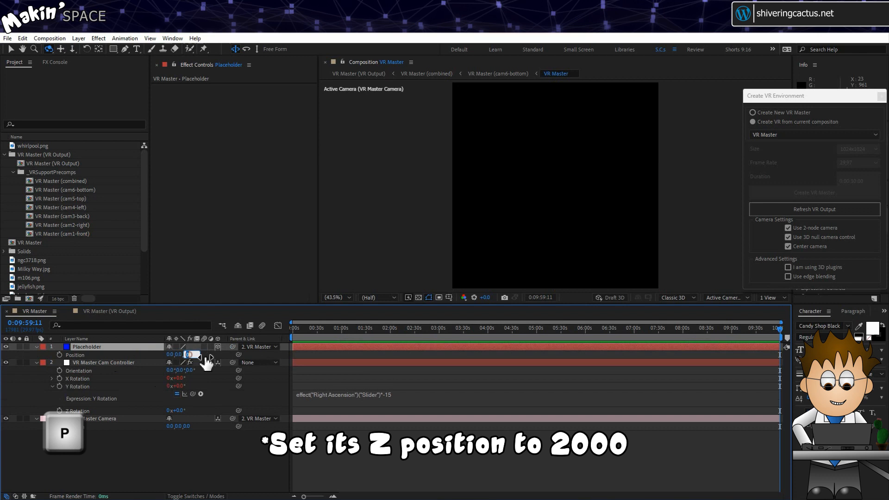
pyautogui.write('200')
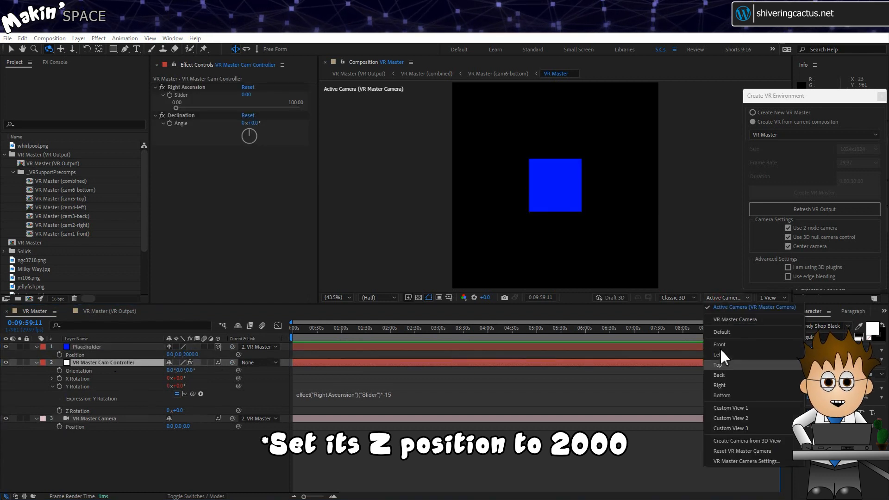
pyautogui.click(718, 365)
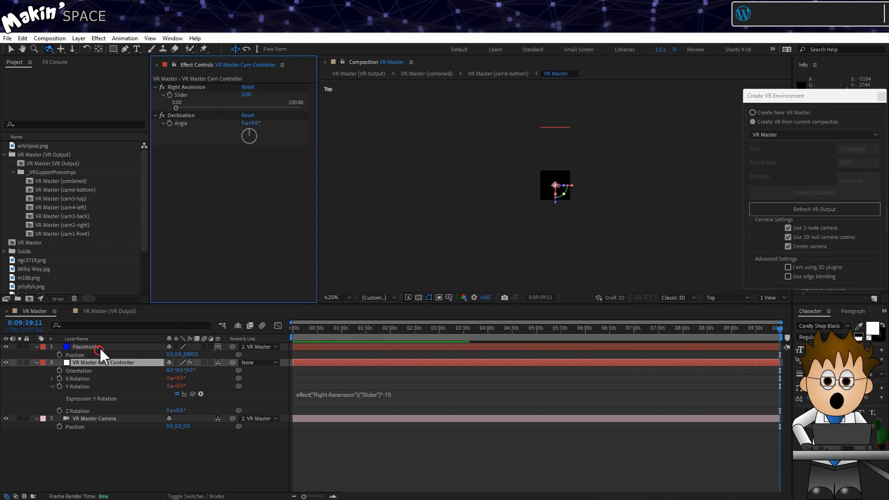
pyautogui.click(86, 347)
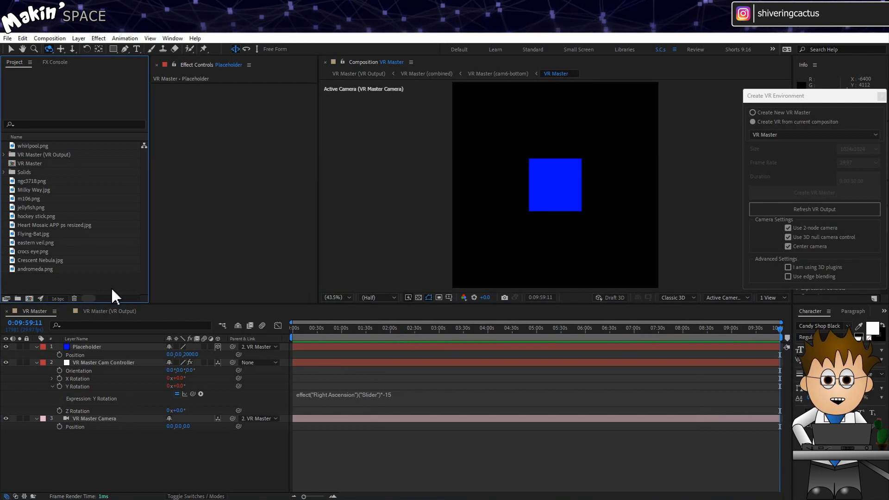
pyautogui.moveTo(118, 304)
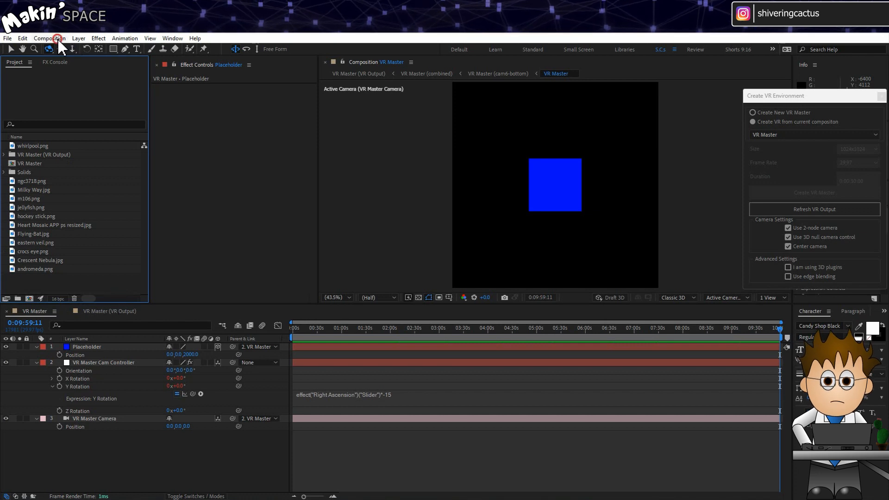
# Create a 1000×1000, 29.97 fps, ten-minute composition named My Spacy Pix.
pyautogui.click(51, 38)
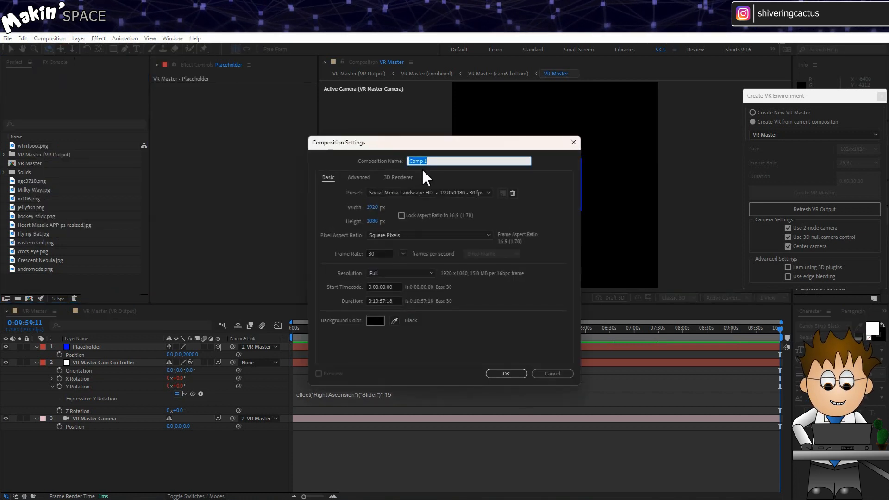
pyautogui.write('Myt Spacy Pix')
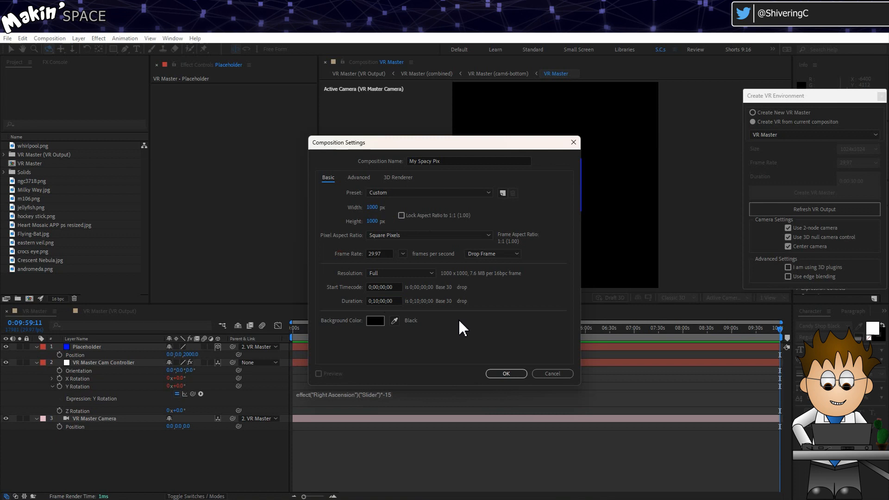
pyautogui.click(507, 374)
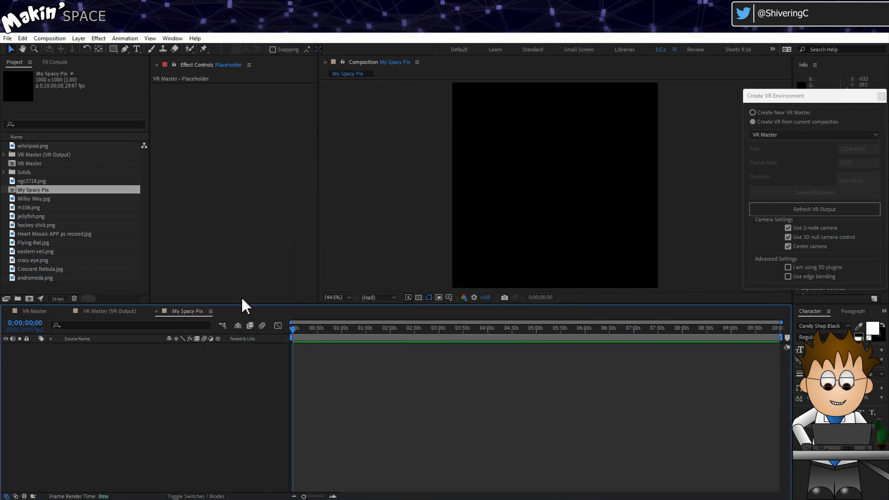
# Draw a 20×20 ellipse with a 4 px blue stroke, then zoom to Fit.
pyautogui.click(125, 49)
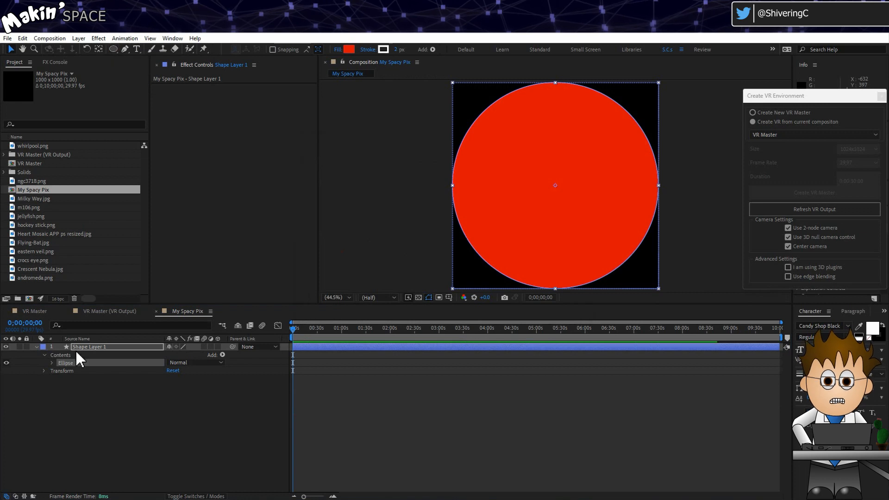
pyautogui.click(44, 363)
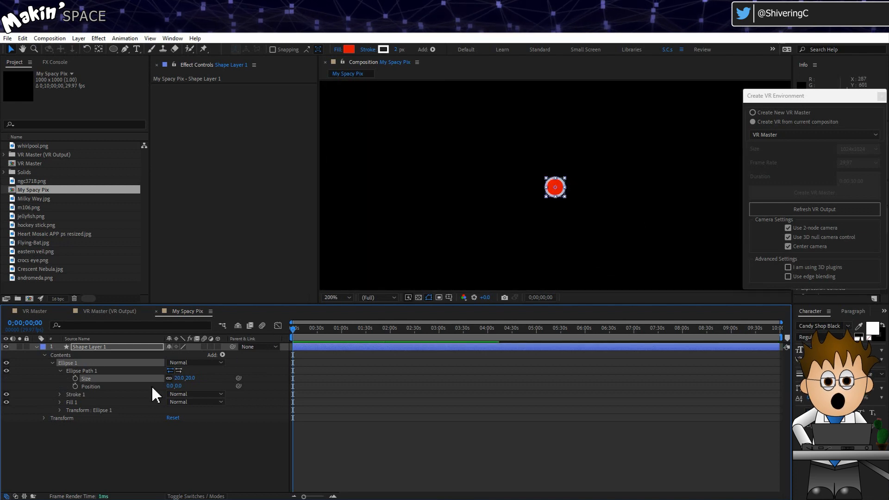
pyautogui.click(60, 394)
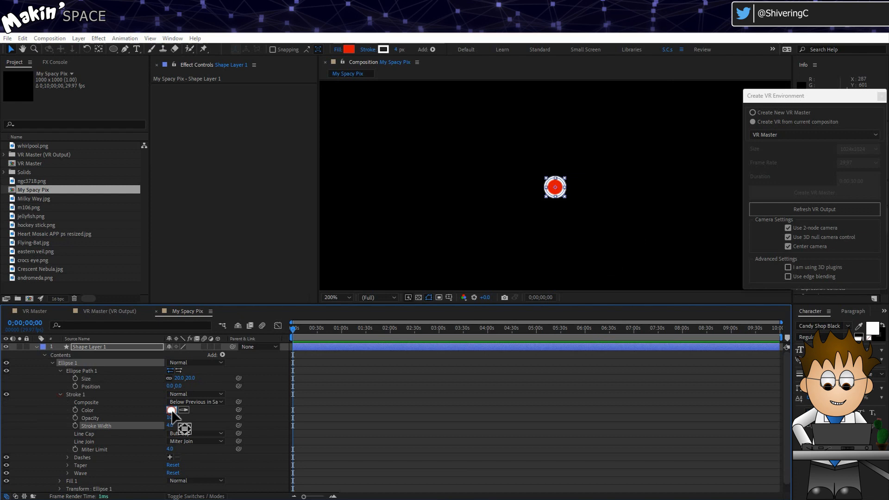
pyautogui.click(170, 410)
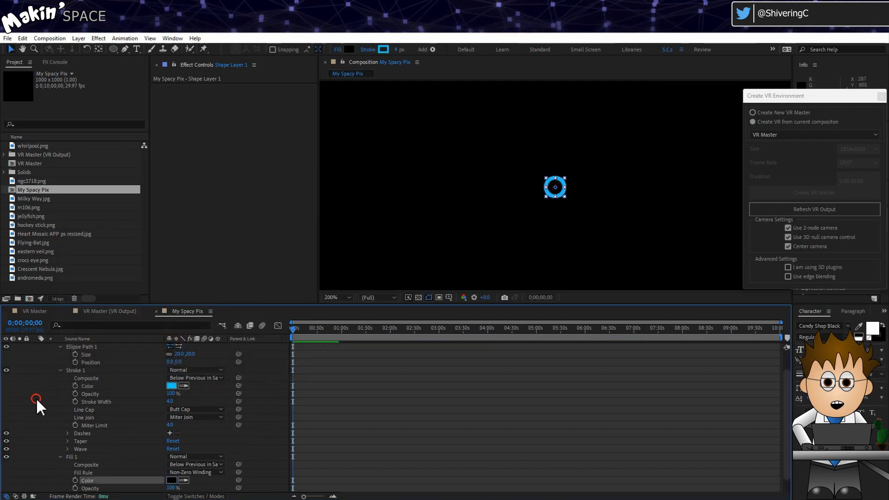
pyautogui.click(335, 298)
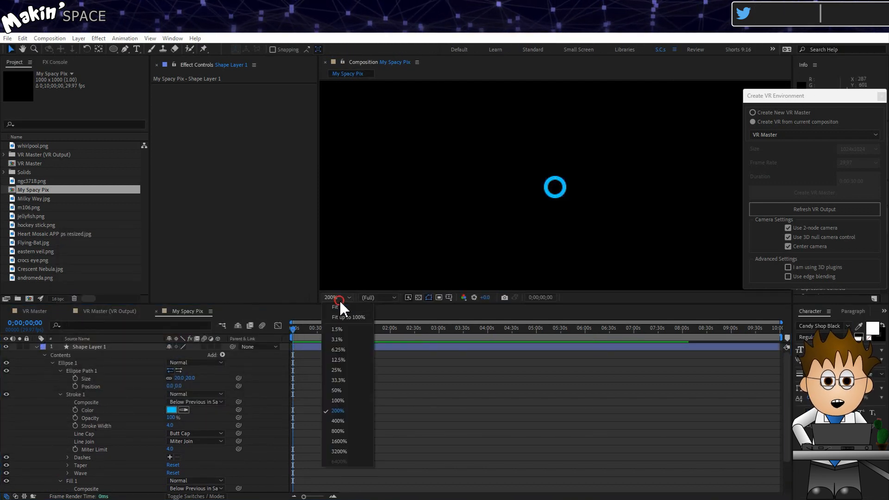
pyautogui.click(335, 307)
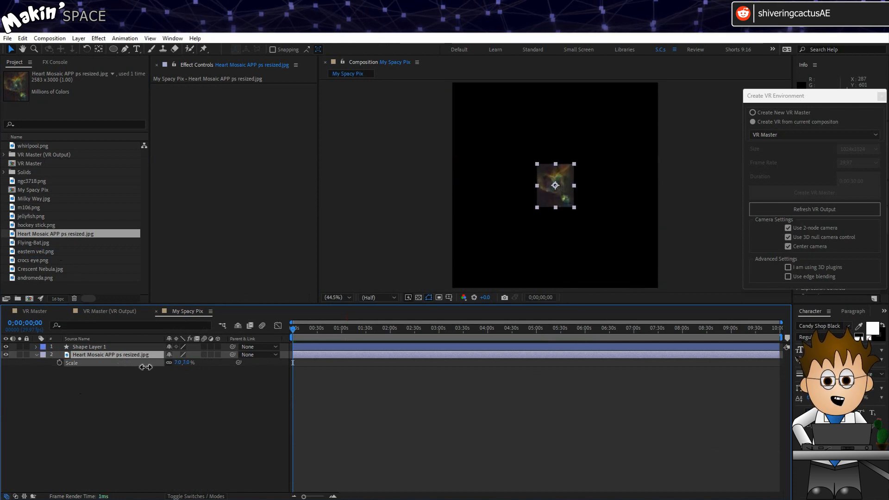
# Scale the Heart Mosaic image to 14% and position it right of the ring.
pyautogui.moveTo(145, 366); pyautogui.dragTo(150, 365)
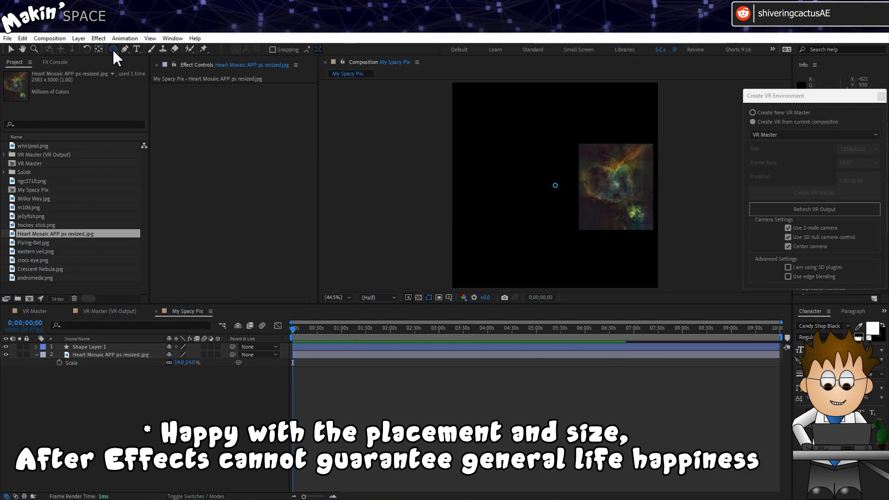
pyautogui.click(111, 49)
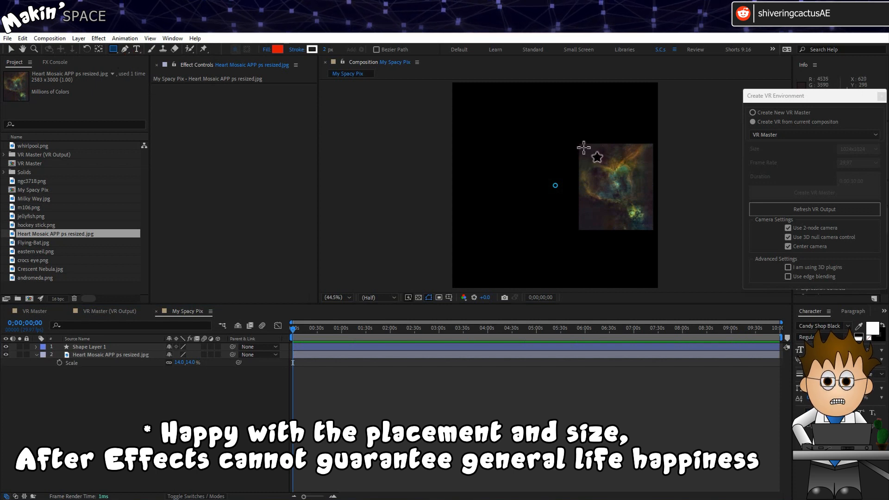
# Draw a square over the nebula with a light-blue 00CCFF outline.
pyautogui.moveTo(579, 142); pyautogui.dragTo(652, 202)
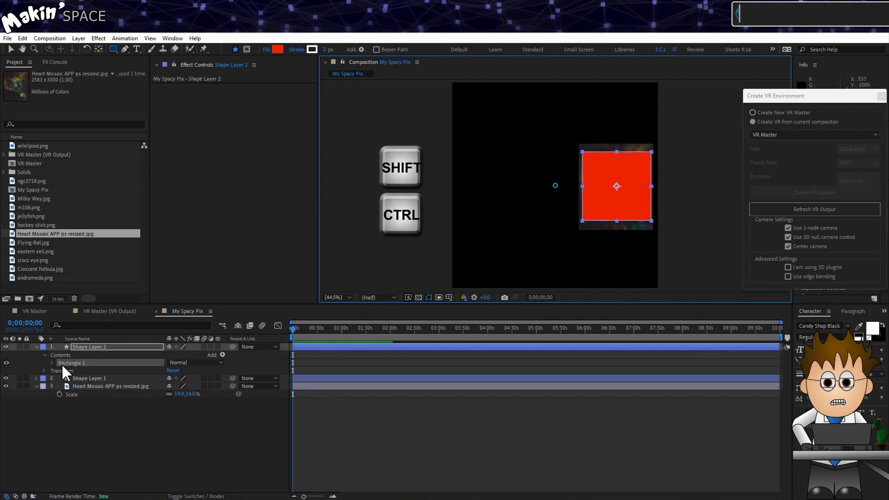
pyautogui.click(45, 363)
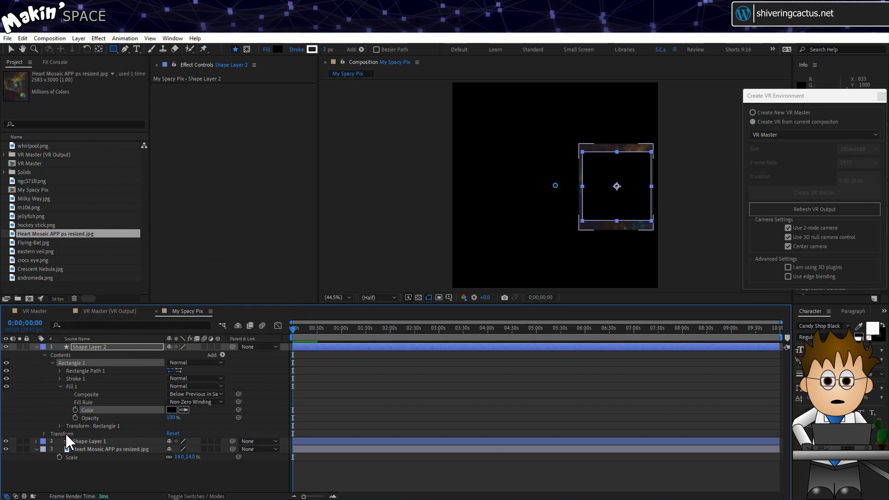
pyautogui.click(171, 410)
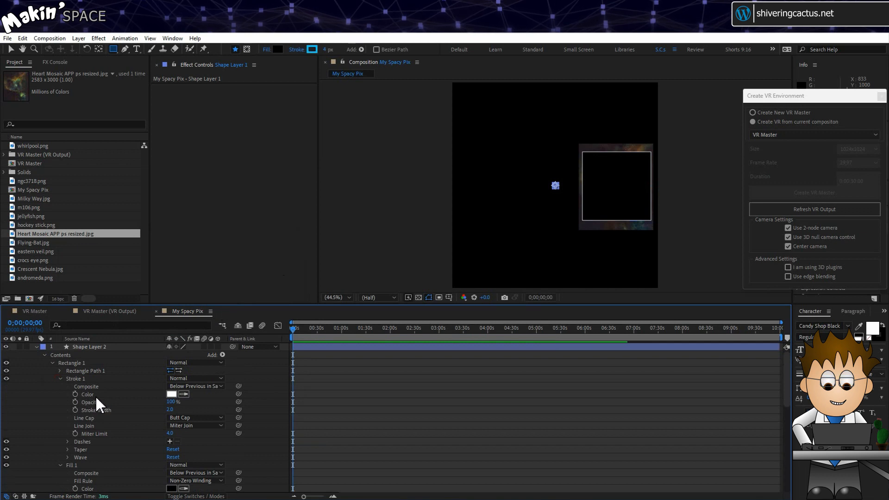
pyautogui.click(170, 394)
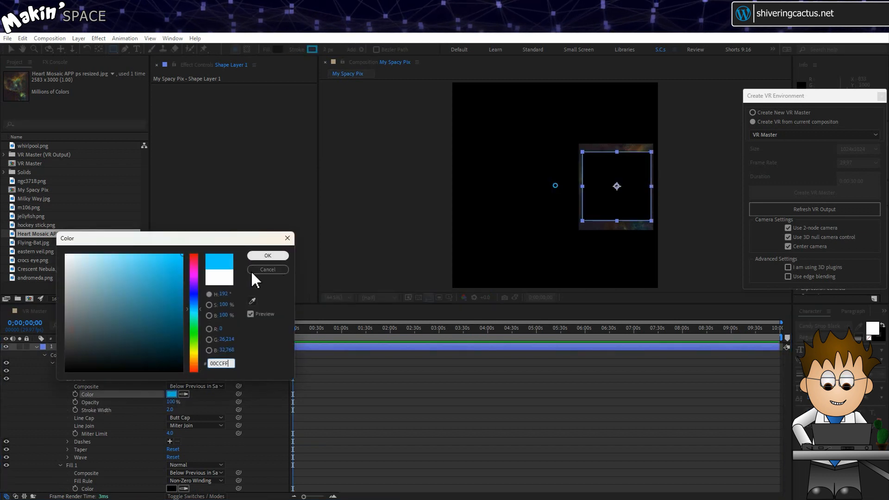
pyautogui.click(268, 256)
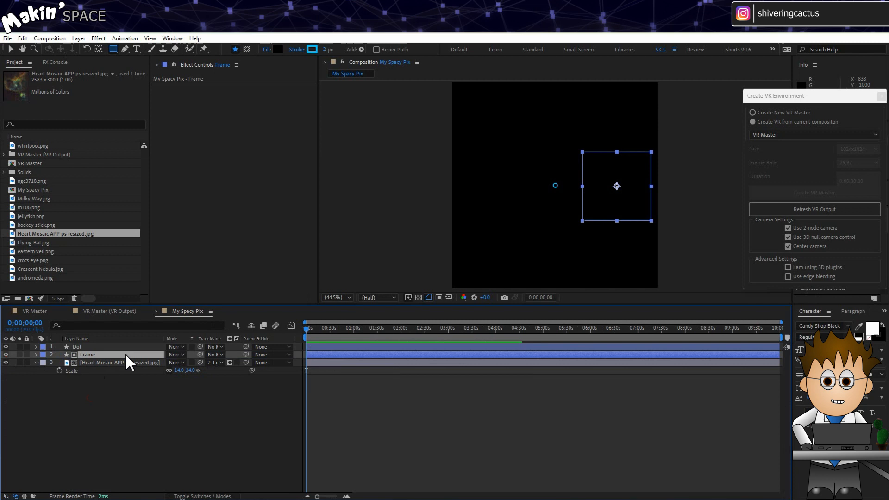
# Set Frame to Screen blend, rename Dot to 'Dot / Pin', and draw a connecting line.
pyautogui.click(176, 354)
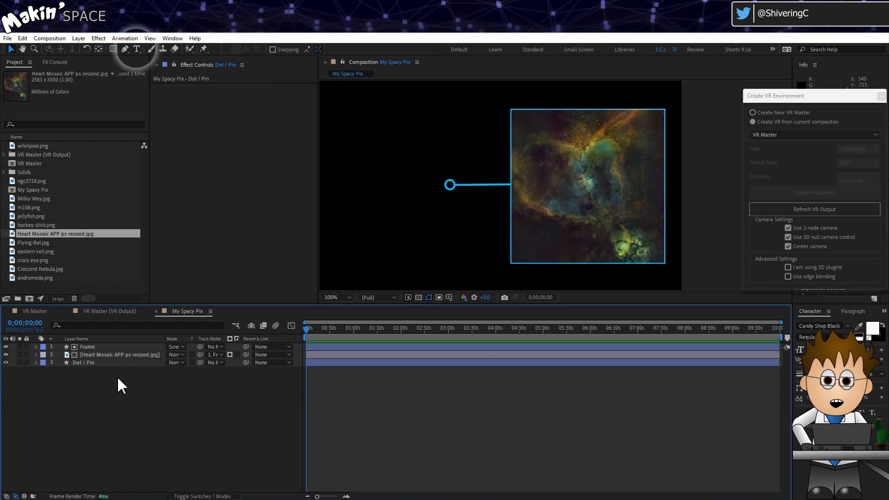
# Label the card 'Heart Nebula', parenting the text to Frame and Frame to Dot / Pin.
pyautogui.click(136, 49)
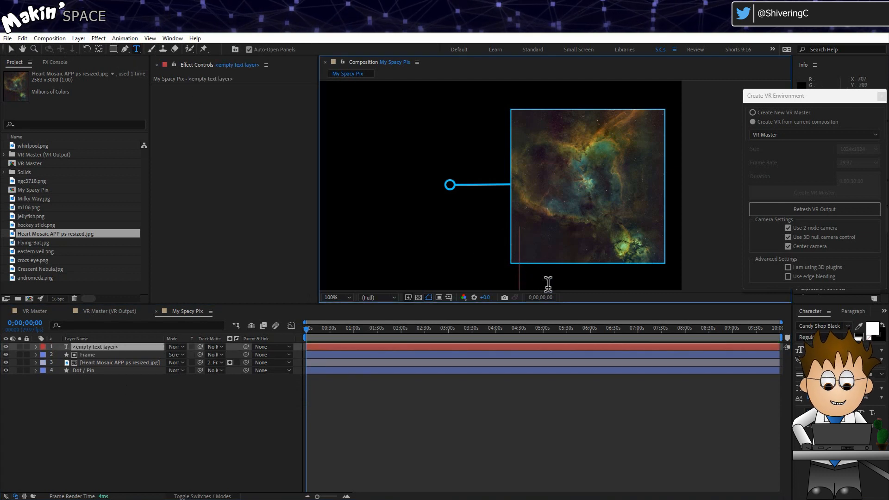
pyautogui.write('Heart Nebula')
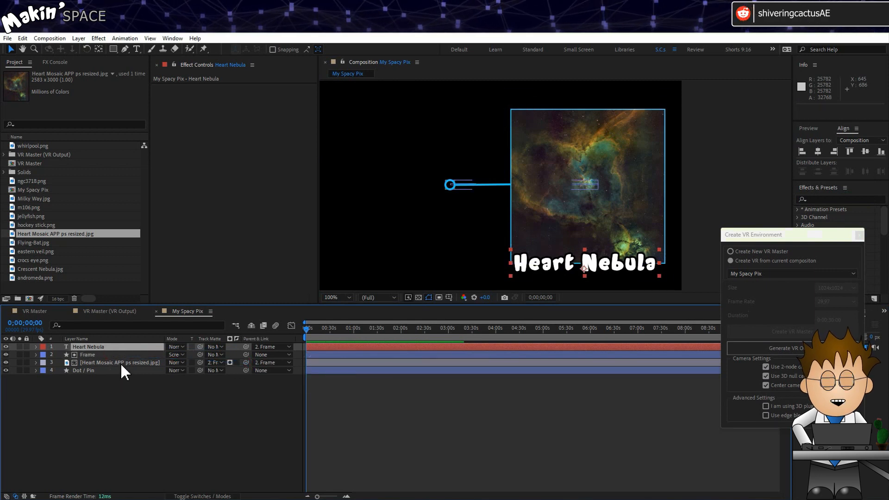
pyautogui.click(87, 355)
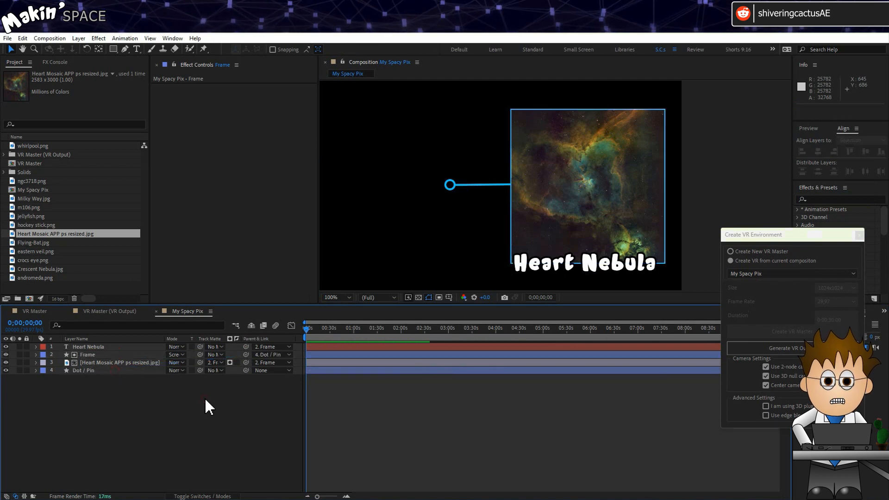
pyautogui.click(88, 347)
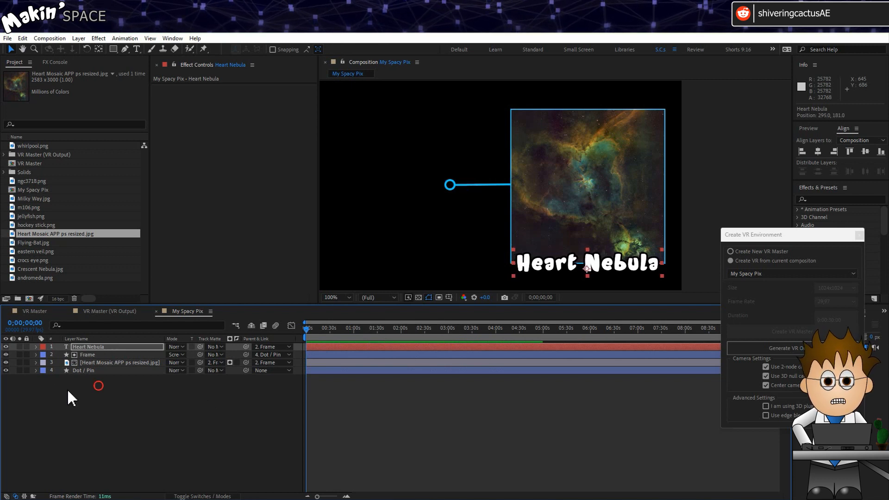
pyautogui.click(84, 370)
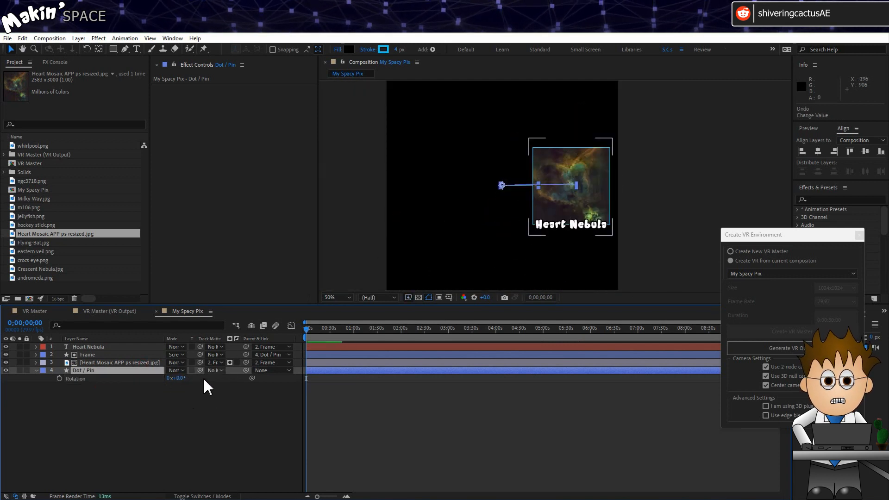
# Give Frame's Rotation an expression of Dot / Pin Rotation times -1.
pyautogui.click(87, 354)
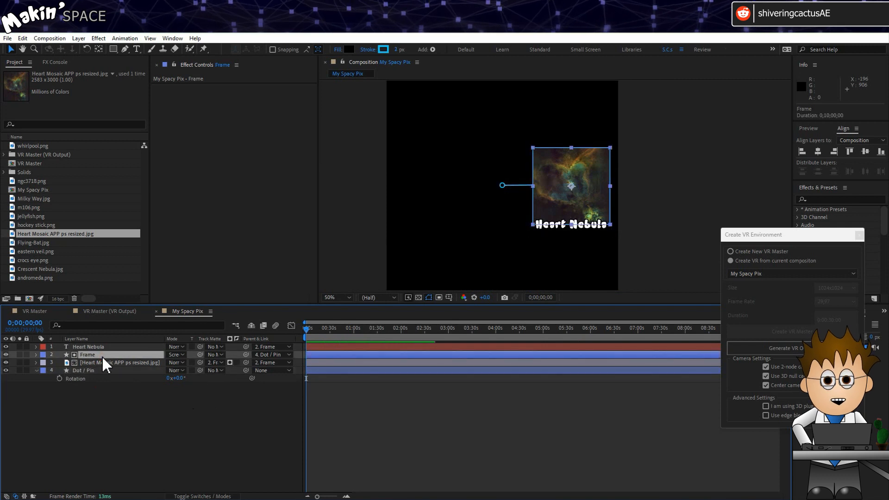
pyautogui.click(83, 378)
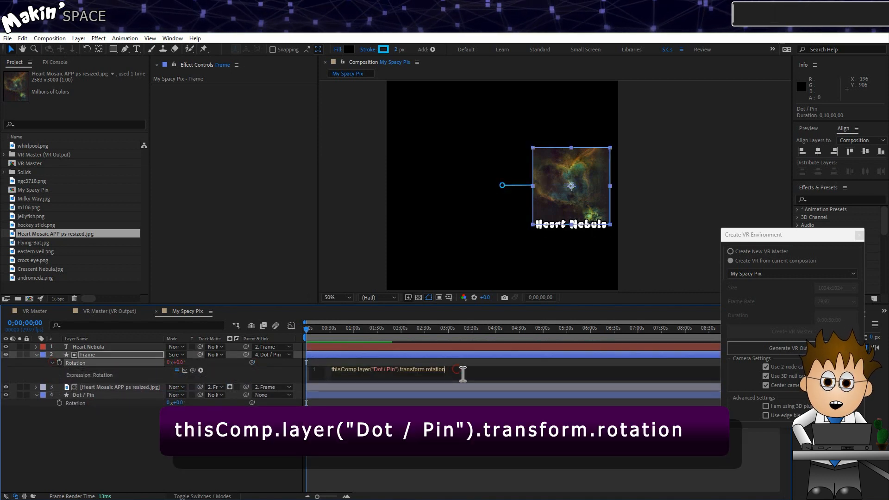
pyautogui.write('*-1')
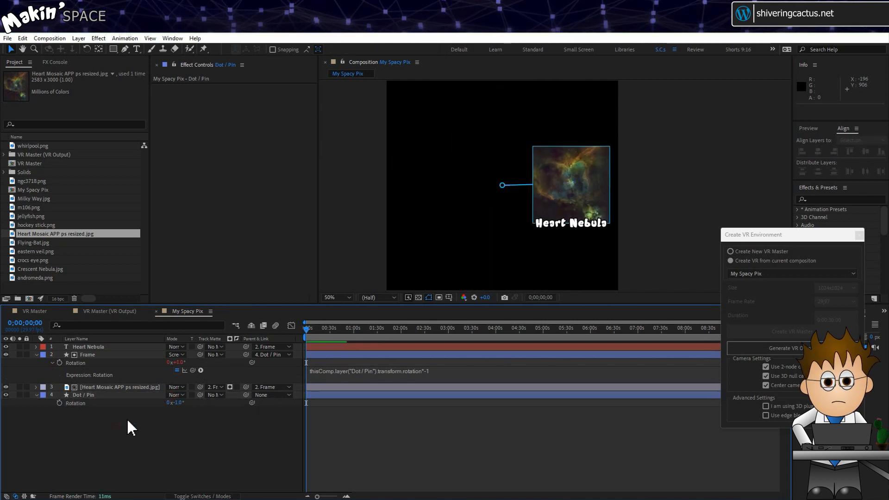
pyautogui.click(50, 38)
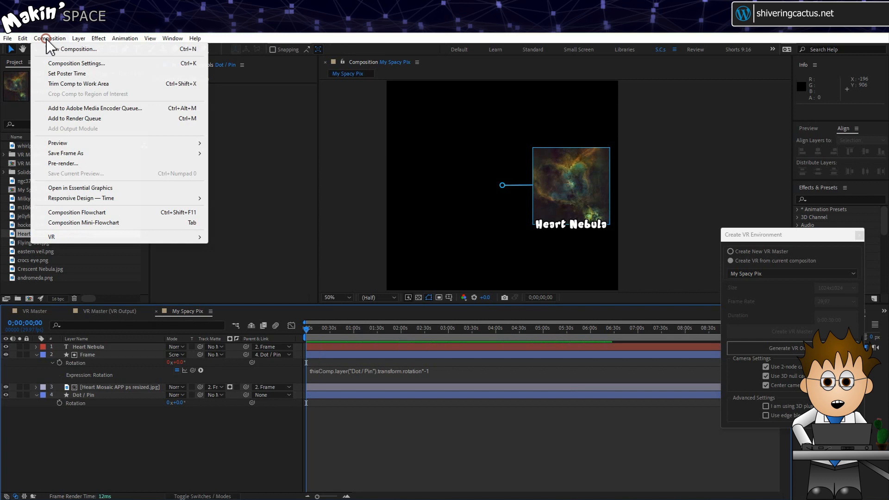
pyautogui.moveTo(98, 190)
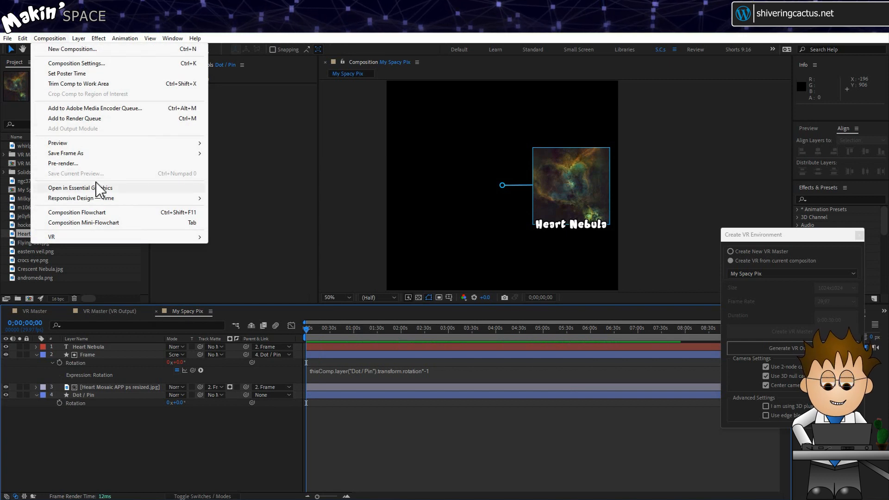
# Create the 'Nebula' Essential Graphics template with Dot / Pin Rotation, 'Nebula name', and image properties.
pyautogui.click(80, 187)
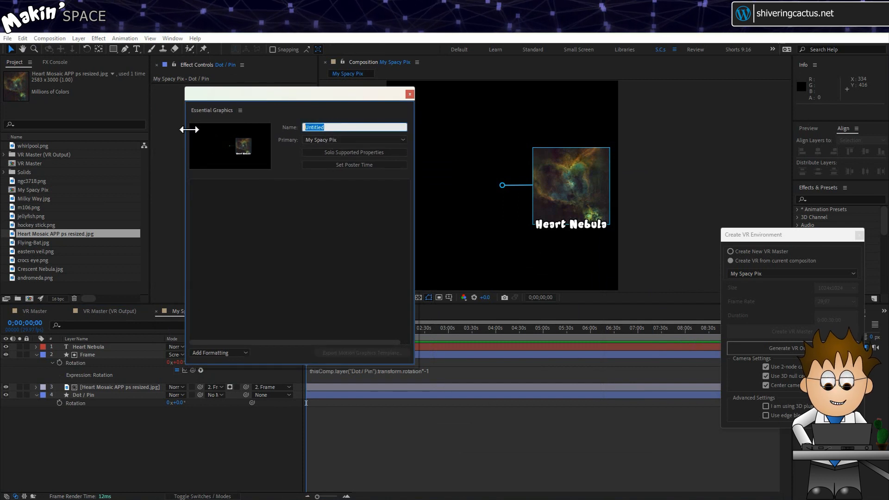
pyautogui.write('Nebula')
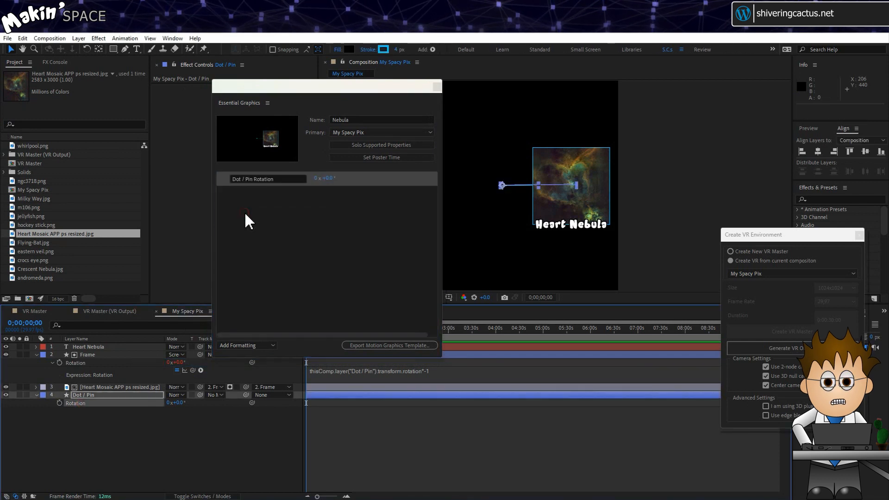
pyautogui.click(87, 347)
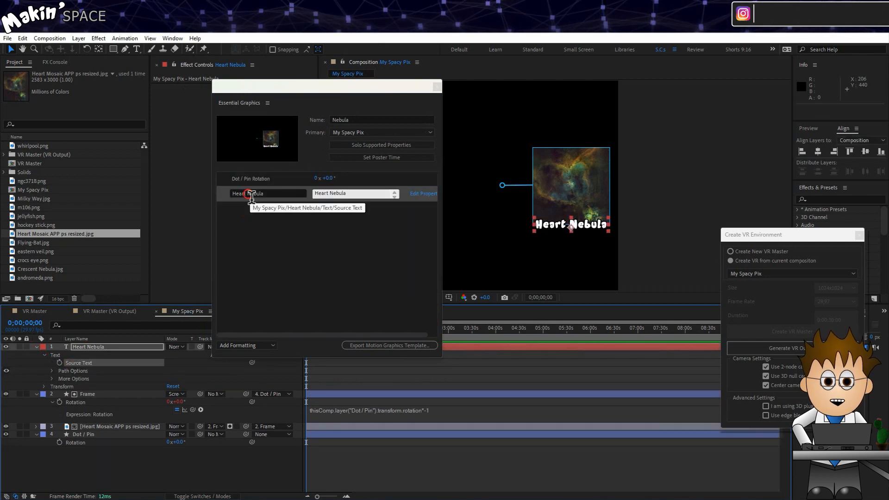
pyautogui.write('Nebula name')
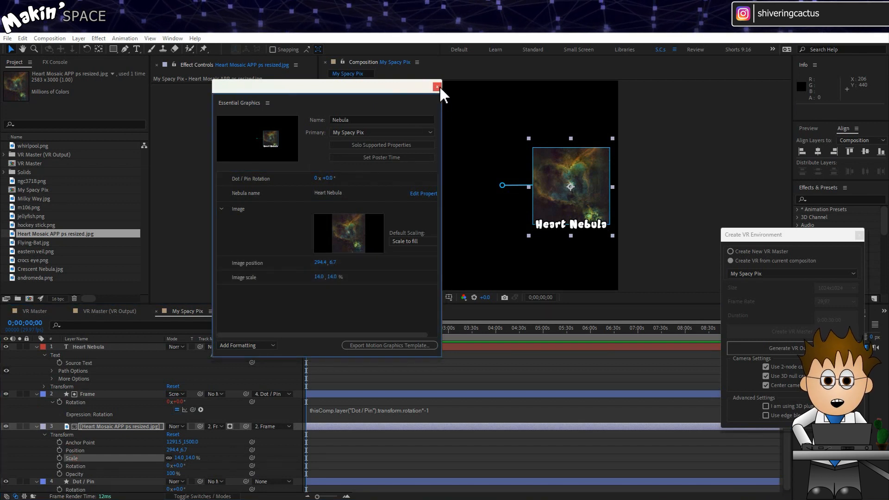
# Close Essential Graphics and select VR Master Cam Controller in the VR Master comp.
pyautogui.click(436, 87)
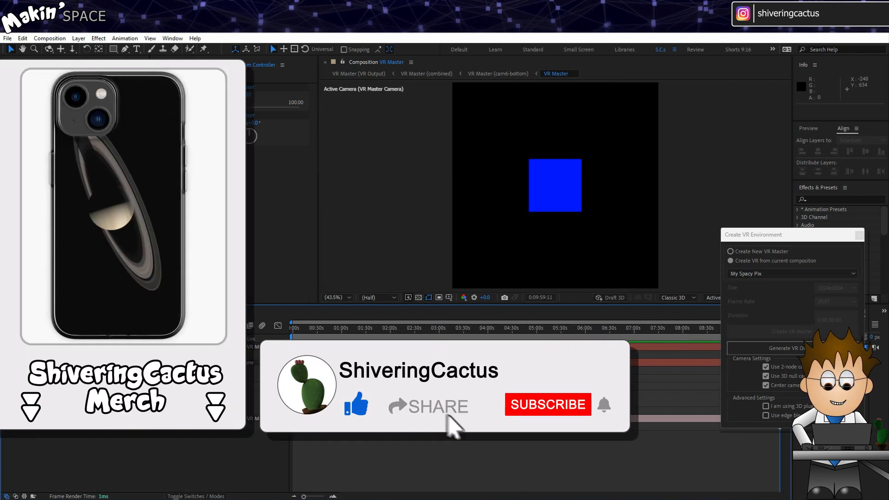
pyautogui.click(547, 405)
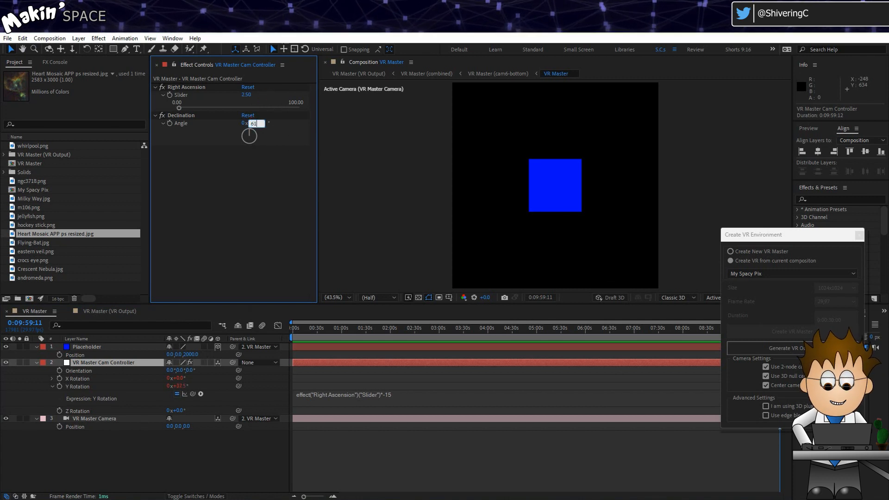
# Set Declination to 61°, duplicate Placeholder, and replace the copy with My Spacy Pix.
pyautogui.press('Enter')
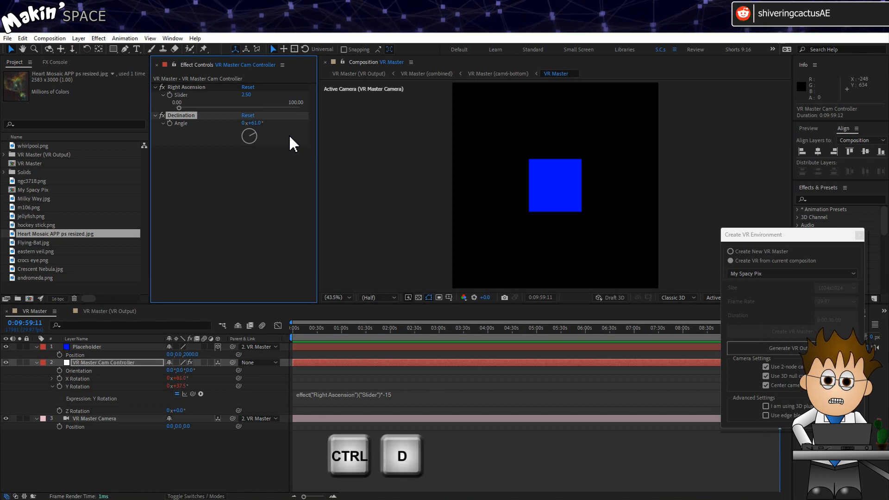
pyautogui.click(87, 347)
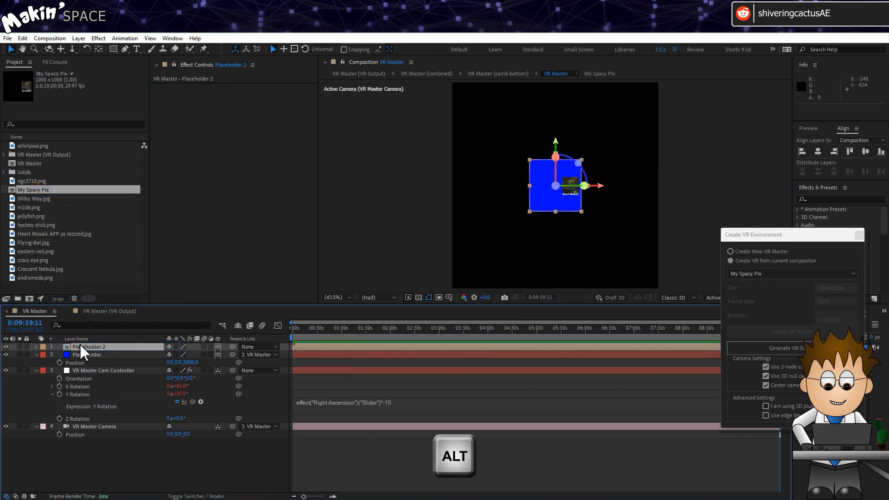
pyautogui.click(36, 346)
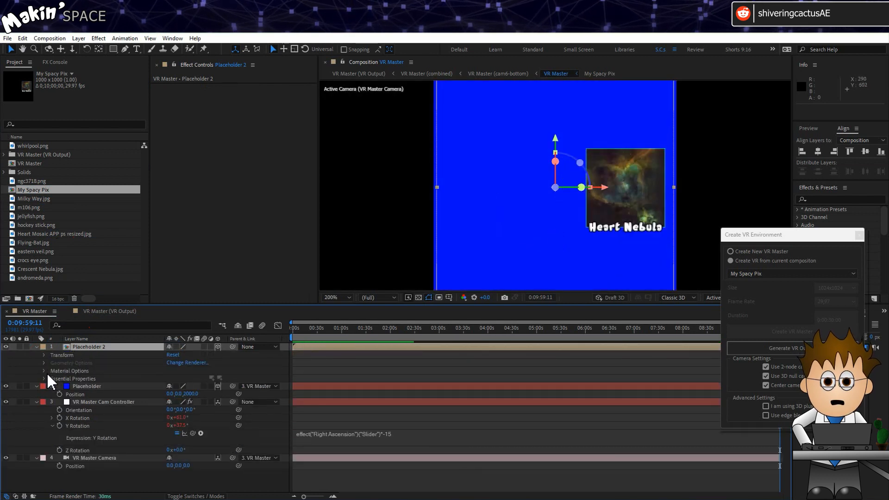
# Expose the card's Essential Properties, rename the layer Heart, and duplicate it.
pyautogui.click(44, 379)
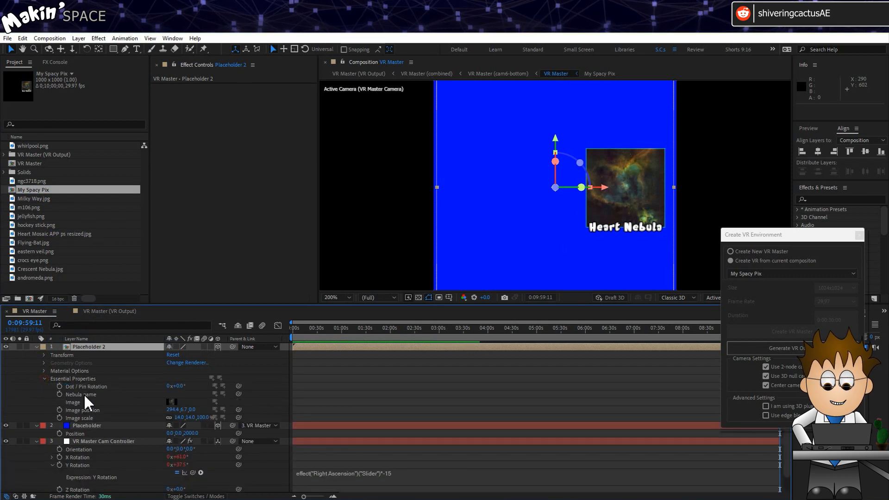
pyautogui.moveTo(150, 409)
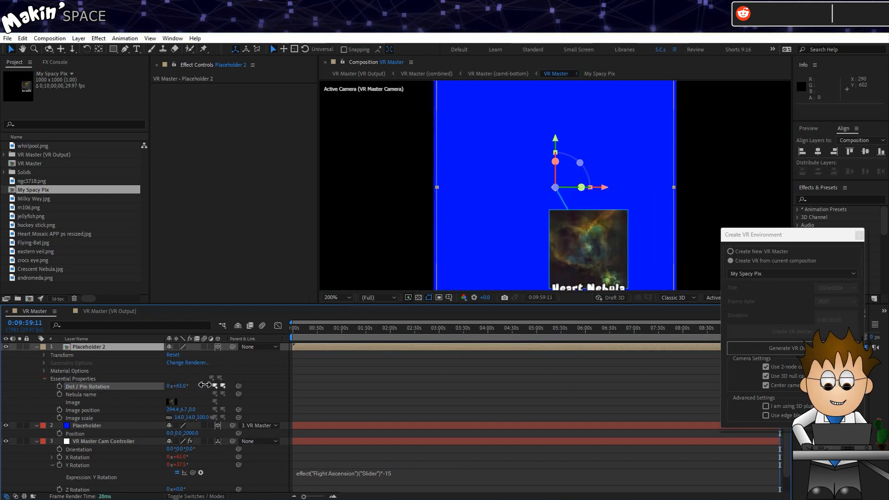
pyautogui.doubleClick(89, 346)
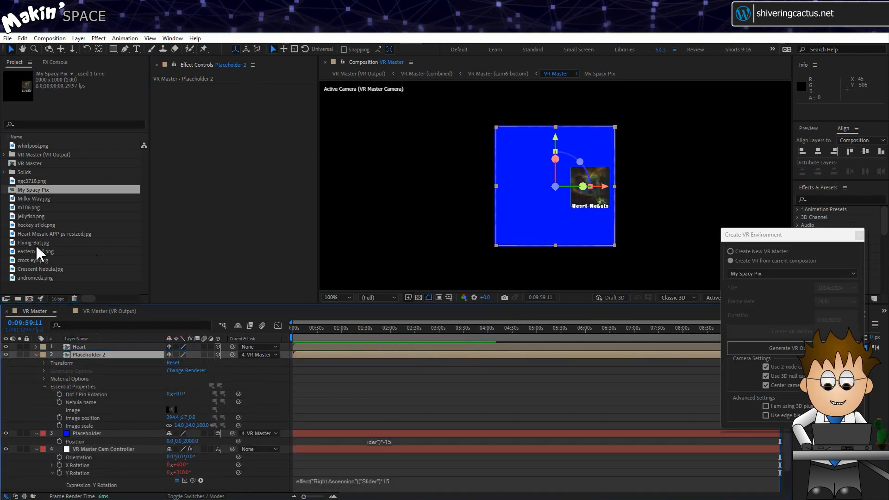
# Replace the second card's image with Flying-Bat.jpg and set its Nebula name to 'Flying Bat'.
pyautogui.click(34, 242)
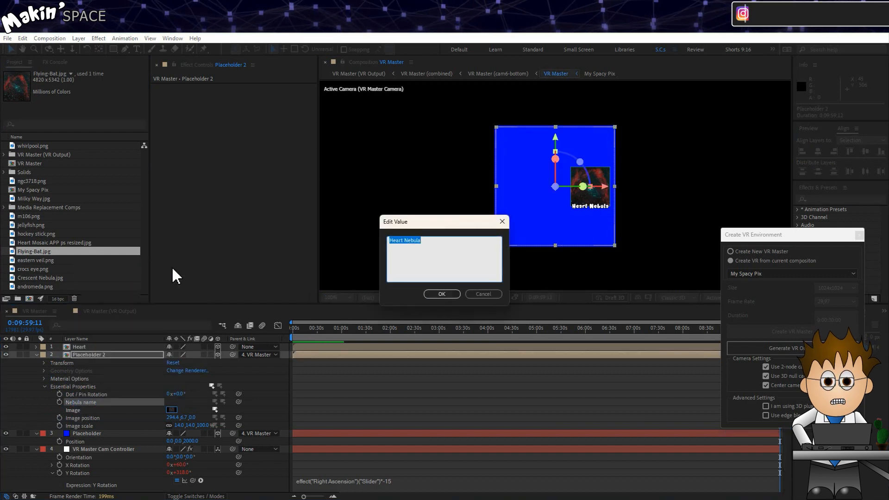
pyautogui.write('Flying Ba')
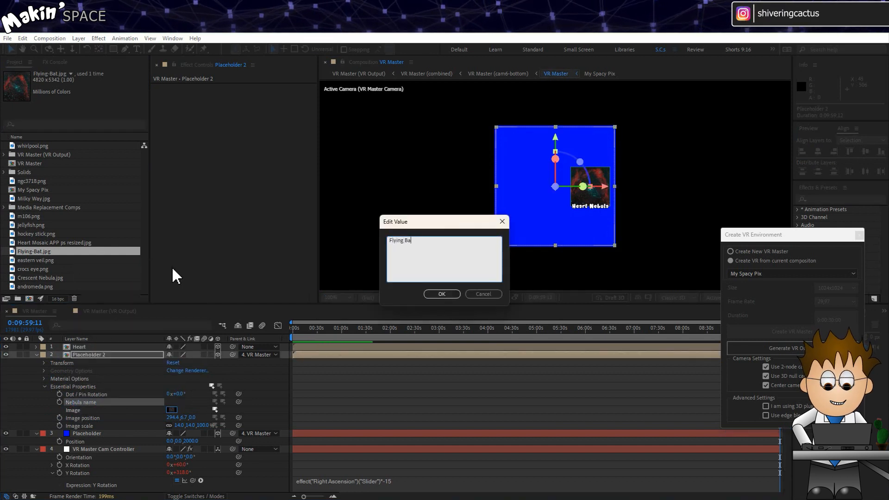
pyautogui.click(442, 294)
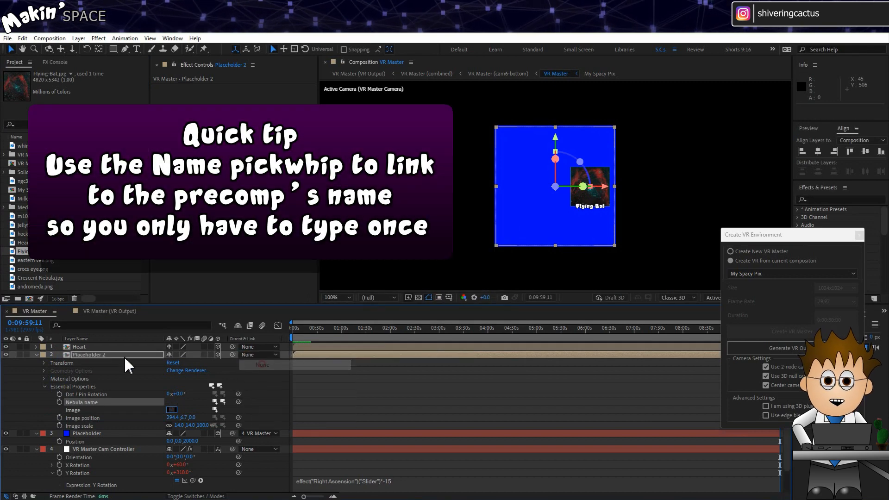
pyautogui.write('Flying Bat')
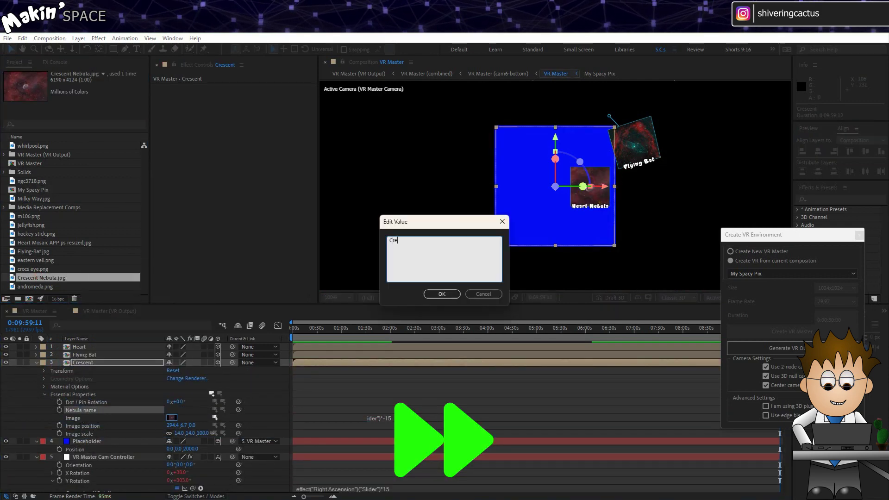
# Label the third card 'Crescent' and pin it at 147° rotation.
pyautogui.click(442, 294)
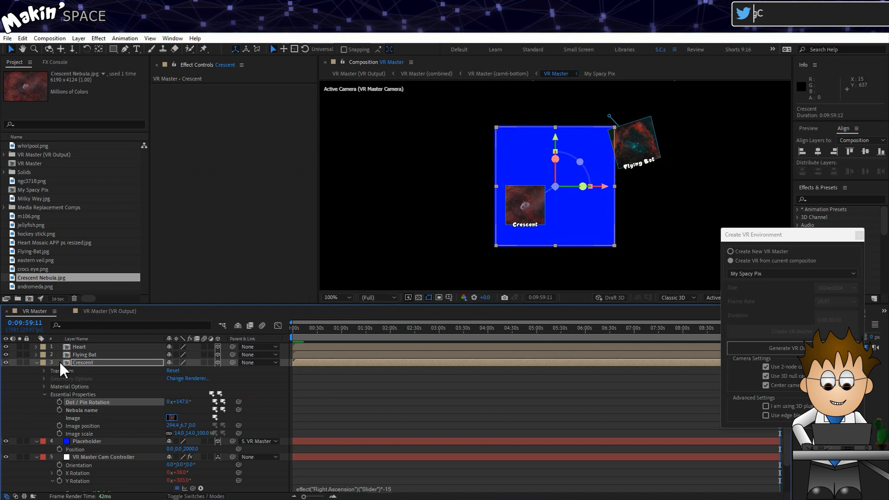
pyautogui.click(87, 370)
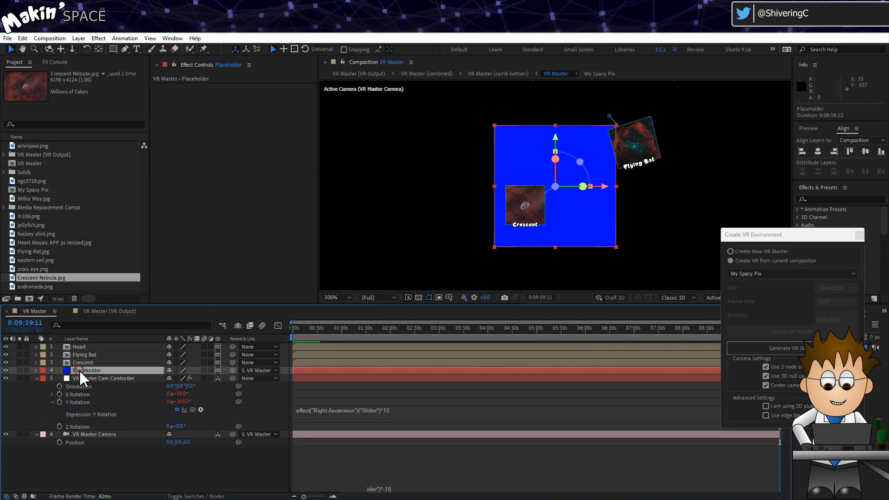
# Reset Declination to 0 and rebuild VR Output with VR Master as the source.
pyautogui.click(103, 378)
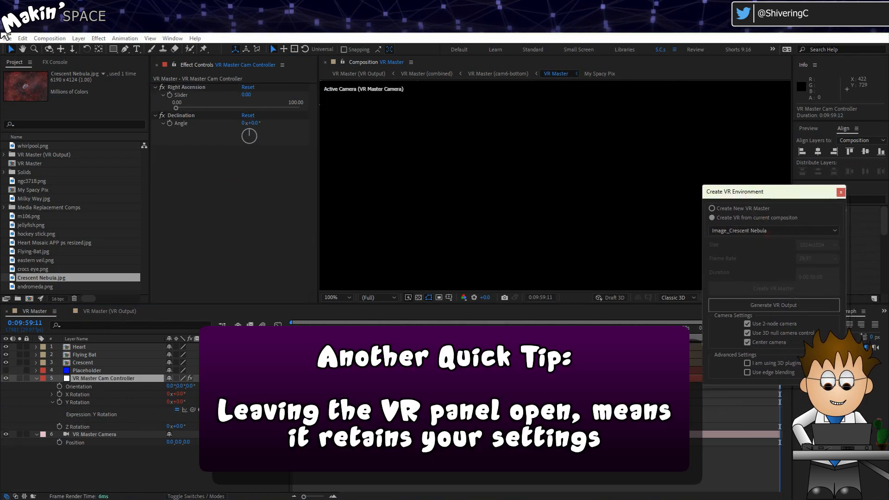
pyautogui.click(774, 231)
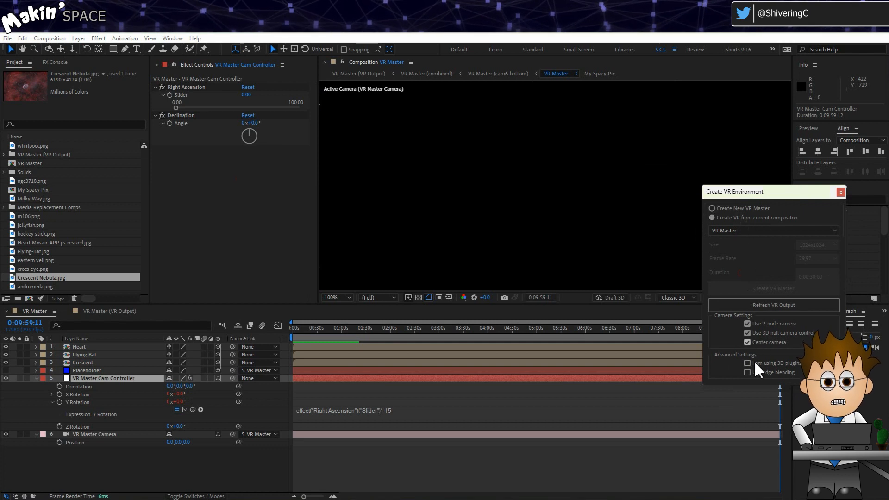
pyautogui.click(774, 305)
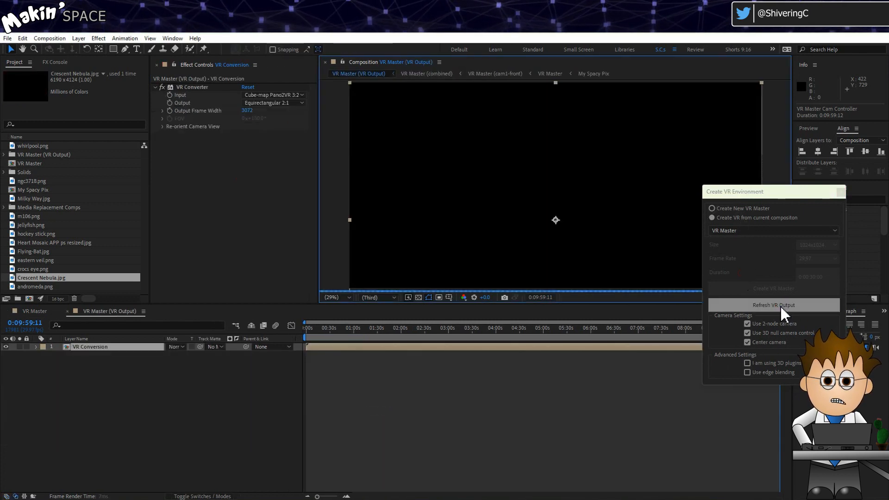
# Refresh the VR output so the VR Master comp shows the Milky Way panorama with the cards.
pyautogui.click(774, 306)
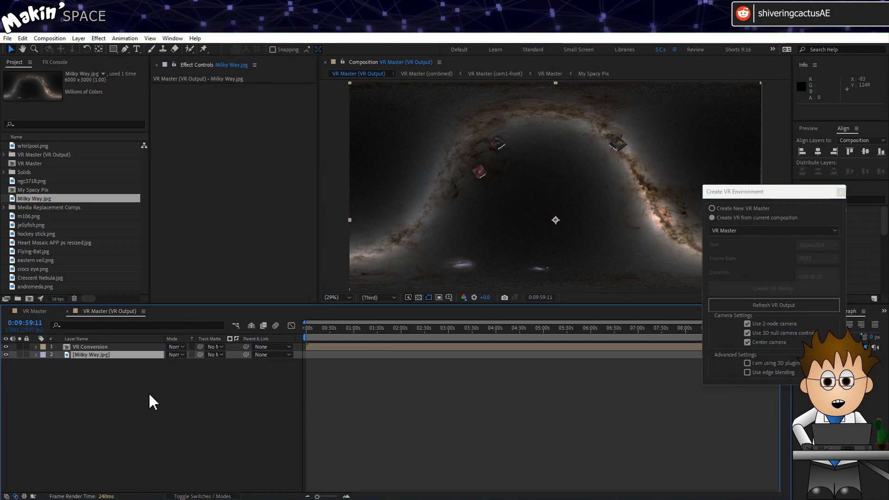
pyautogui.moveTo(169, 389)
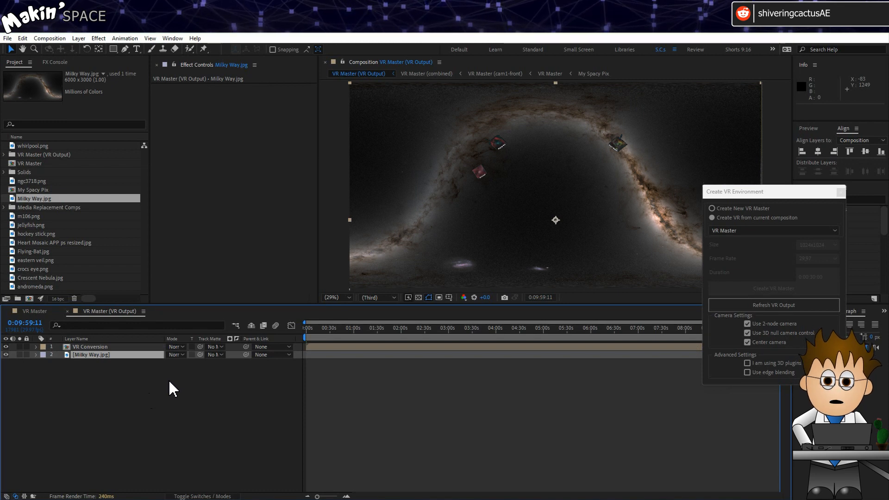
pyautogui.moveTo(159, 384)
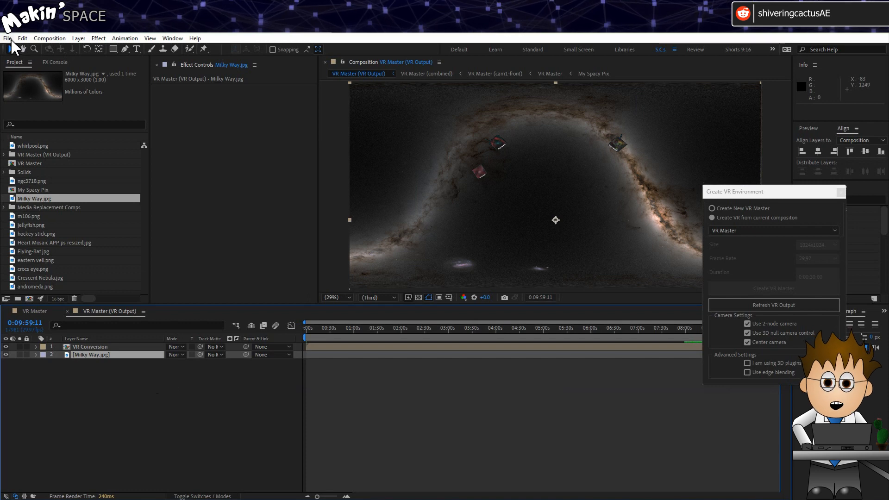
# Queue the VR Master comp in Media Encoder as H.264 with Video Is VR ticked.
pyautogui.click(6, 38)
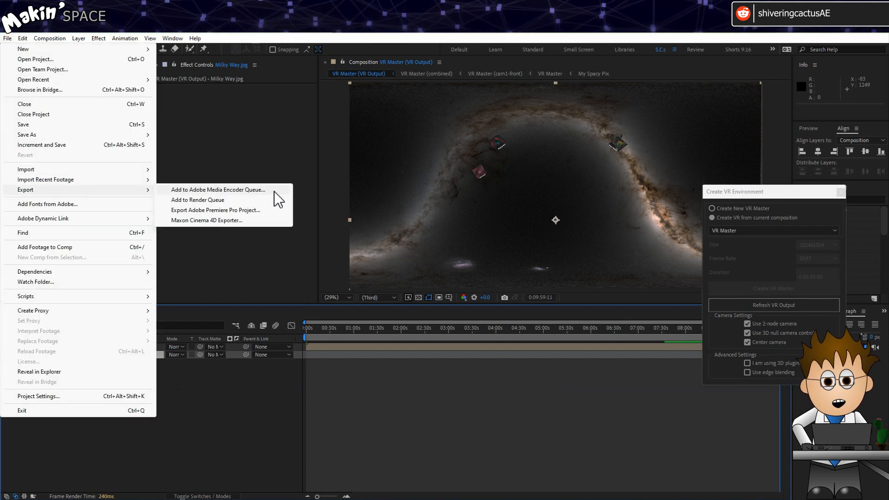
pyautogui.click(218, 190)
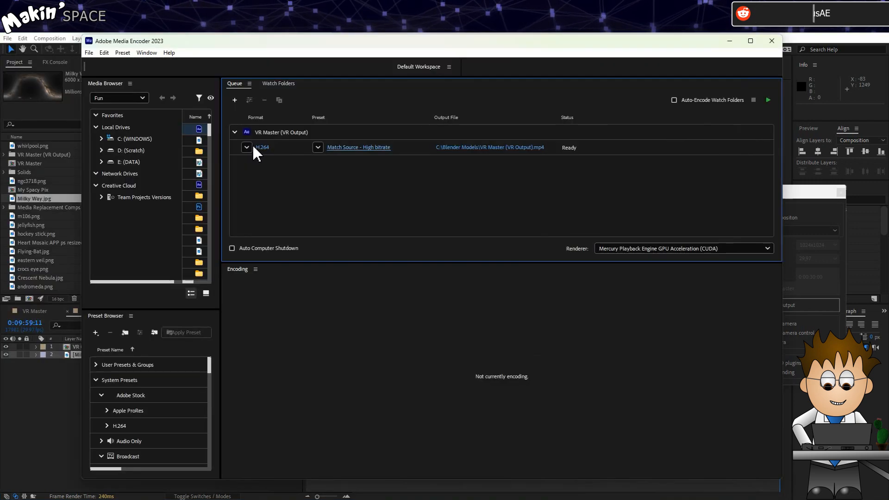
pyautogui.click(247, 147)
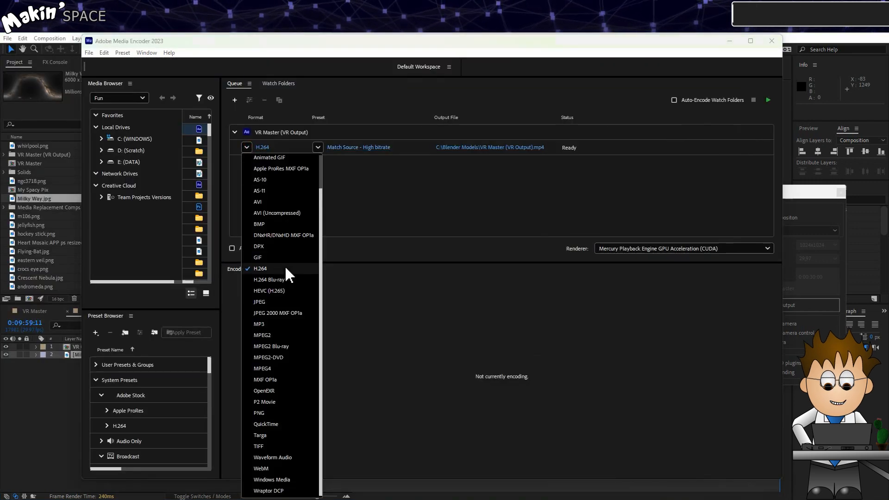
pyautogui.click(262, 268)
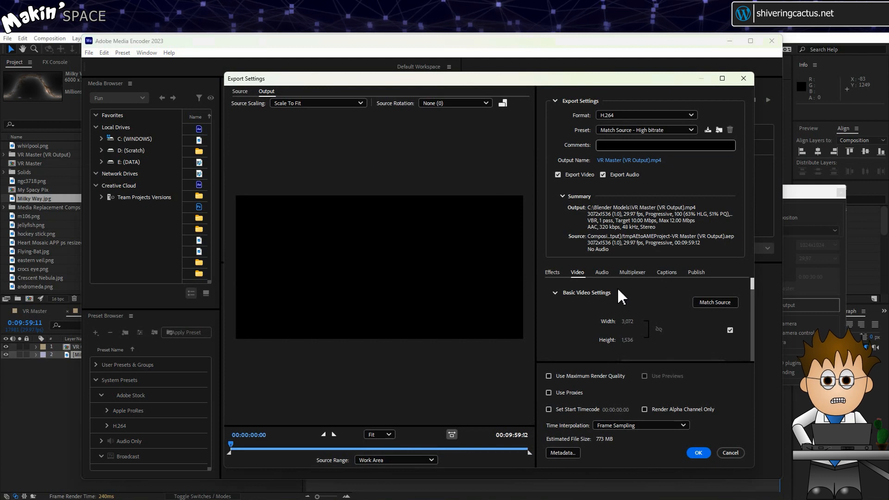
pyautogui.scroll(-3)
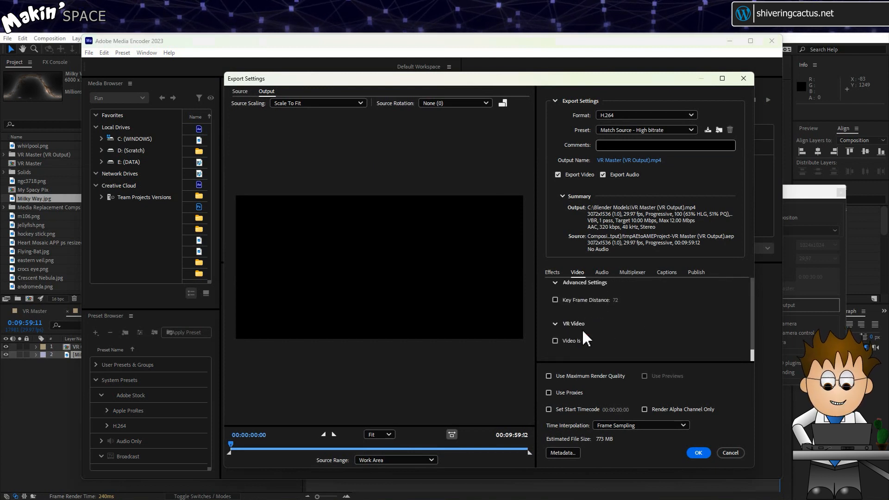
pyautogui.click(555, 340)
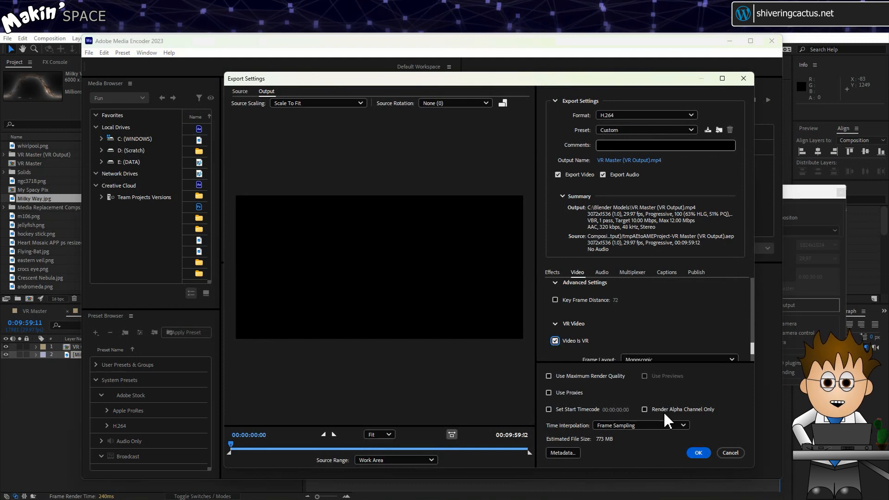
pyautogui.click(698, 453)
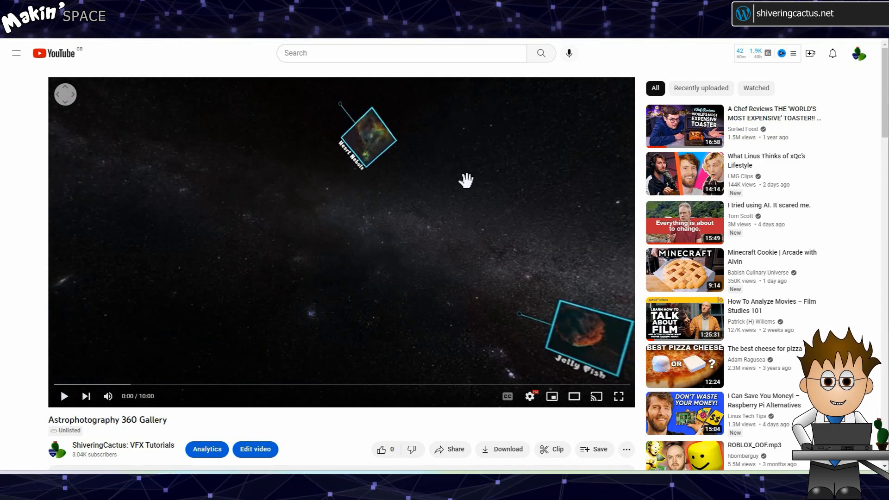
# Pan the 360 player to the Hockey Stick, Crocs Eye, NGC 3718, M106 and Whirlpool cards.
pyautogui.moveTo(467, 181); pyautogui.dragTo(250, 139)
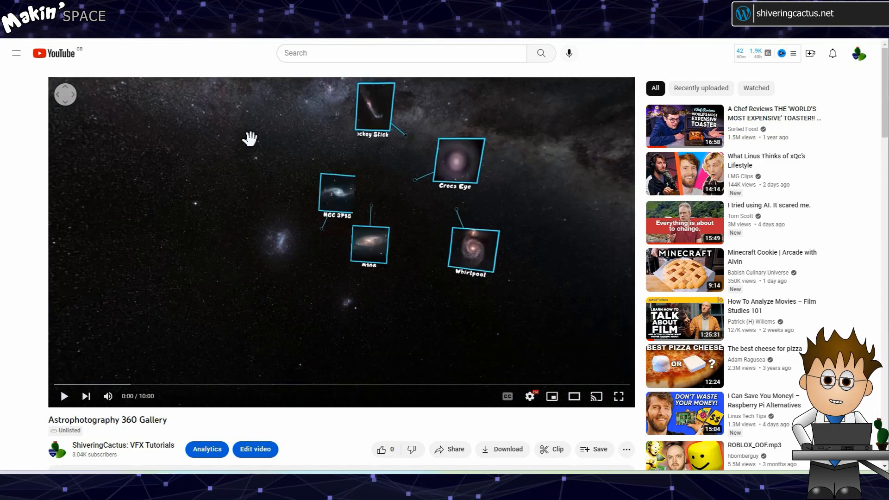
pyautogui.moveTo(250, 139); pyautogui.dragTo(542, 273)
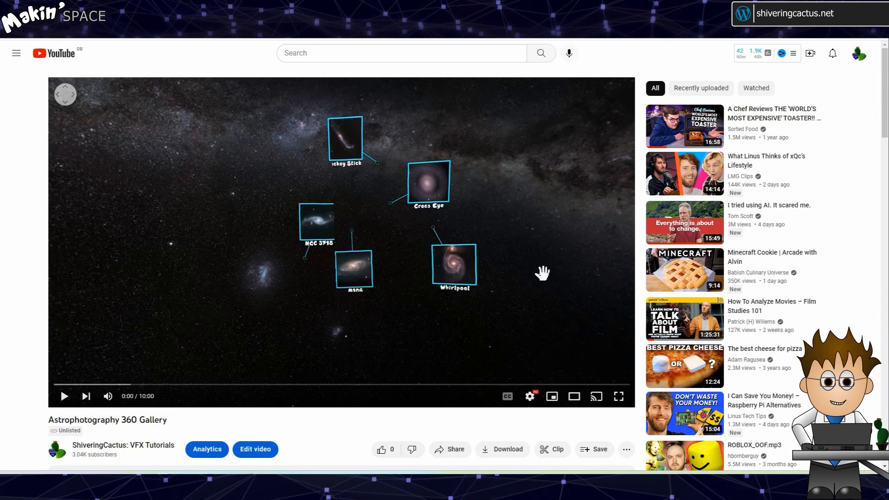
pyautogui.moveTo(546, 276)
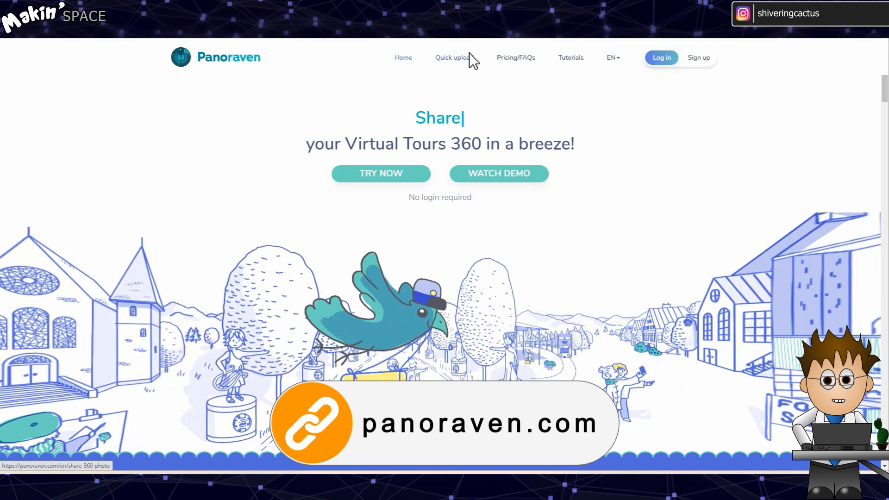
# Visit Panoraven's Quick upload page, then scroll through the Pricing/FAQs page.
pyautogui.click(455, 57)
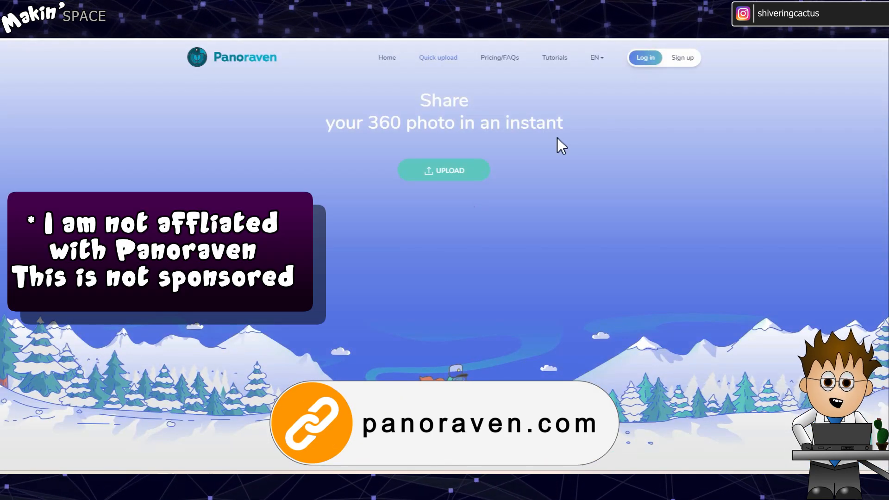
pyautogui.click(499, 58)
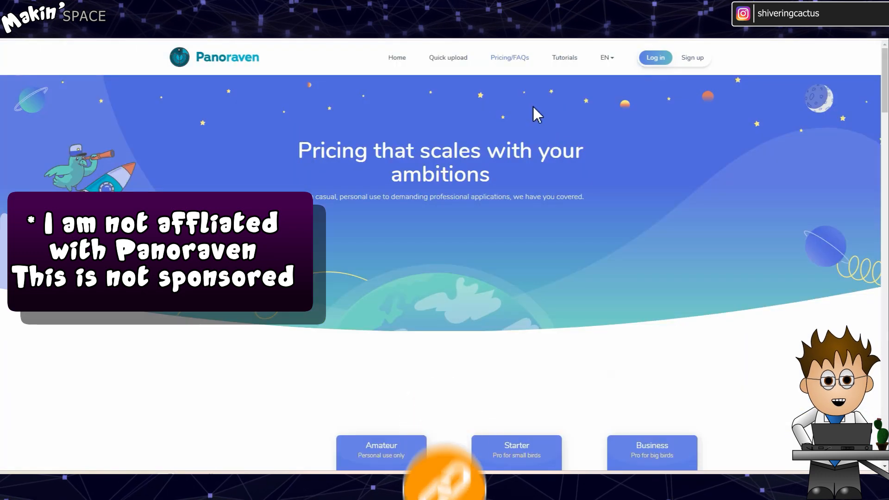
pyautogui.scroll(-3)
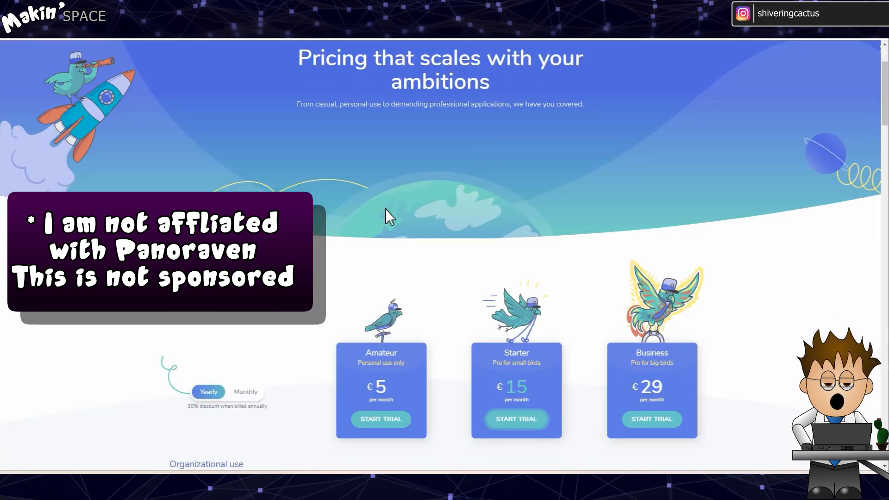
pyautogui.scroll(-3)
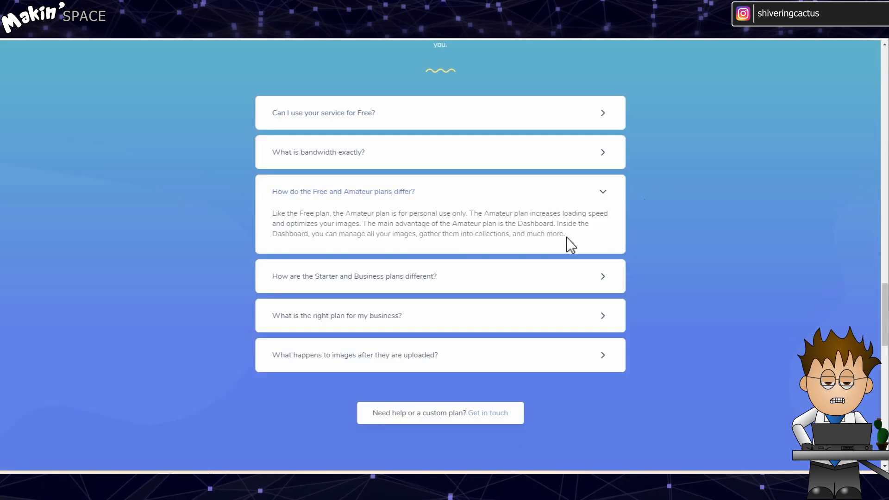
pyautogui.moveTo(524, 254)
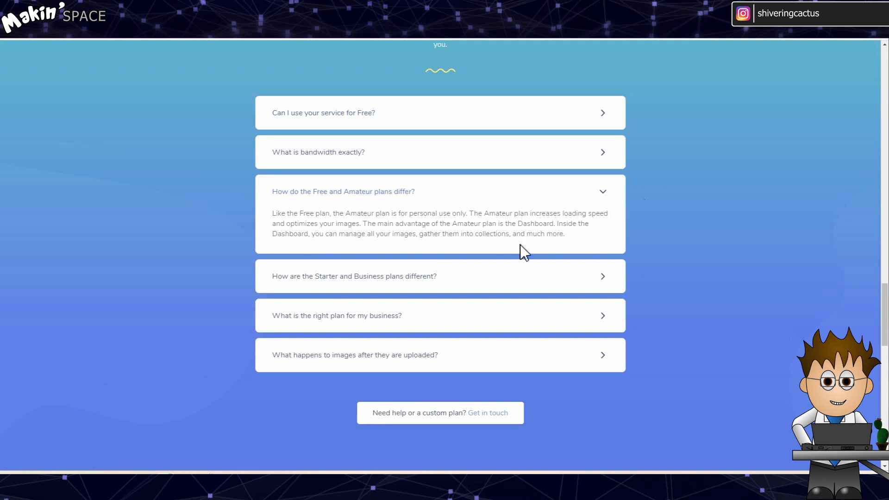
pyautogui.moveTo(639, 236)
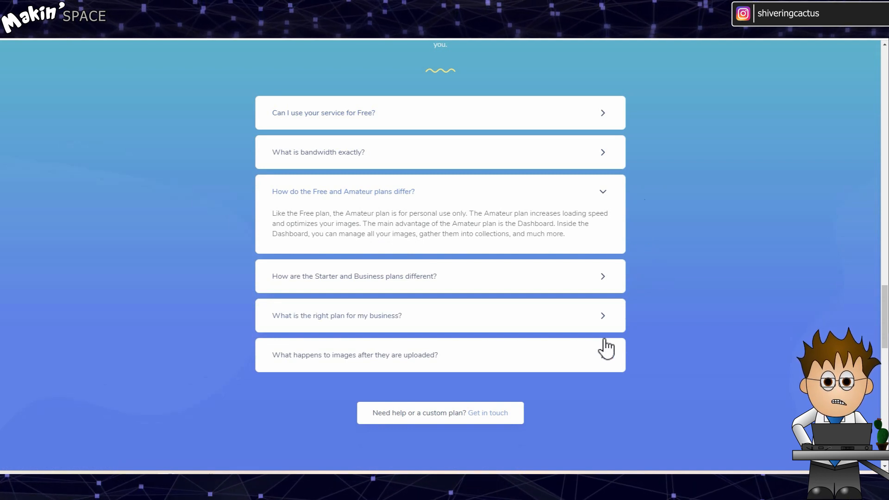
pyautogui.click(355, 354)
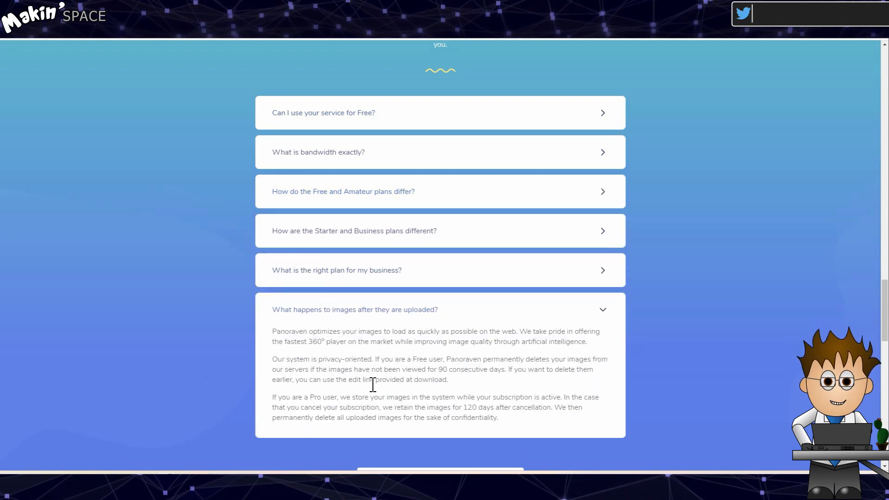
pyautogui.write('@ShiveringC')
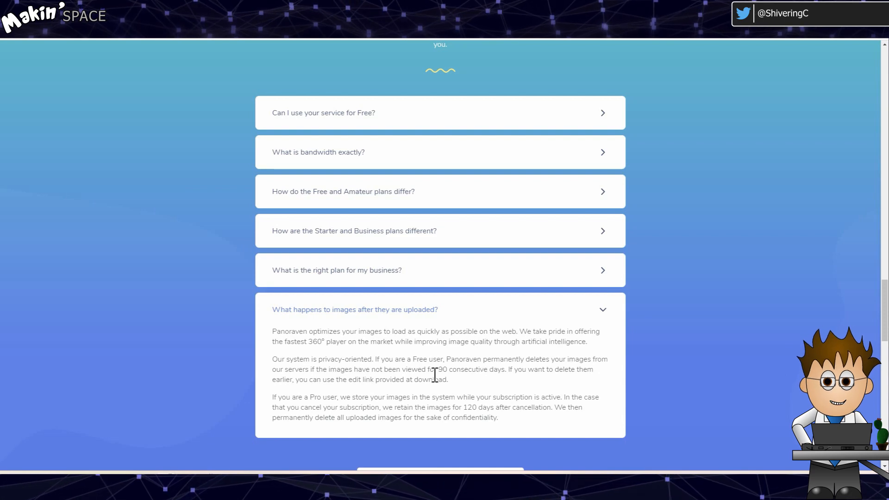
pyautogui.scroll(3)
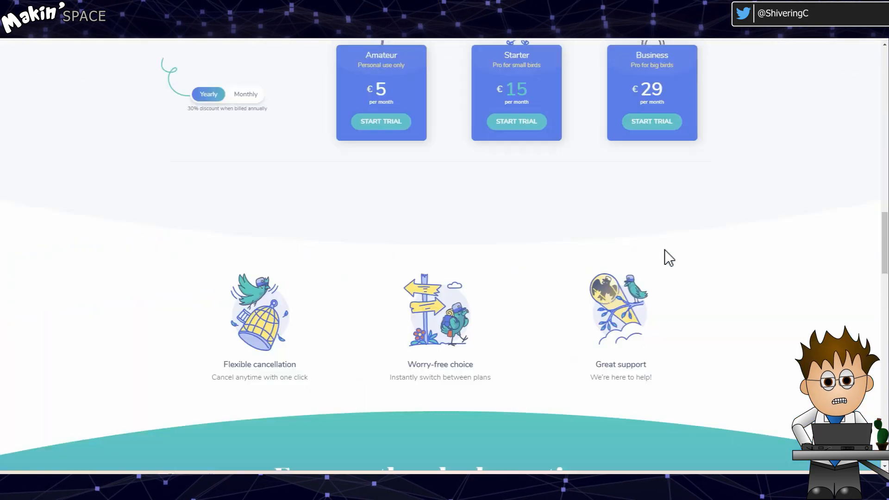
pyautogui.scroll(3)
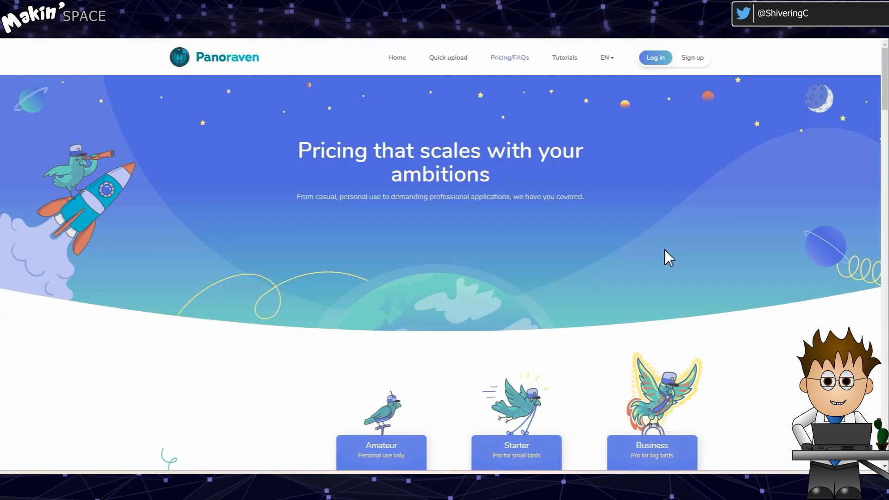
pyautogui.moveTo(644, 214)
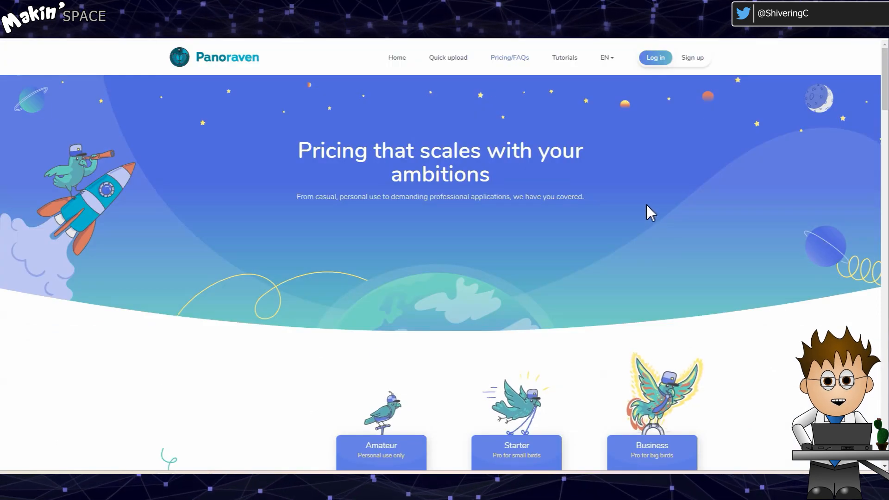
pyautogui.moveTo(348, 423)
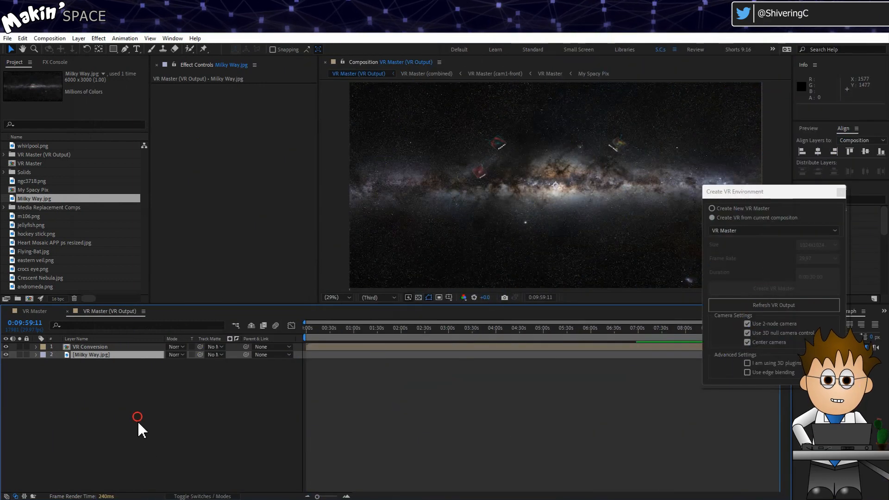
pyautogui.click(62, 38)
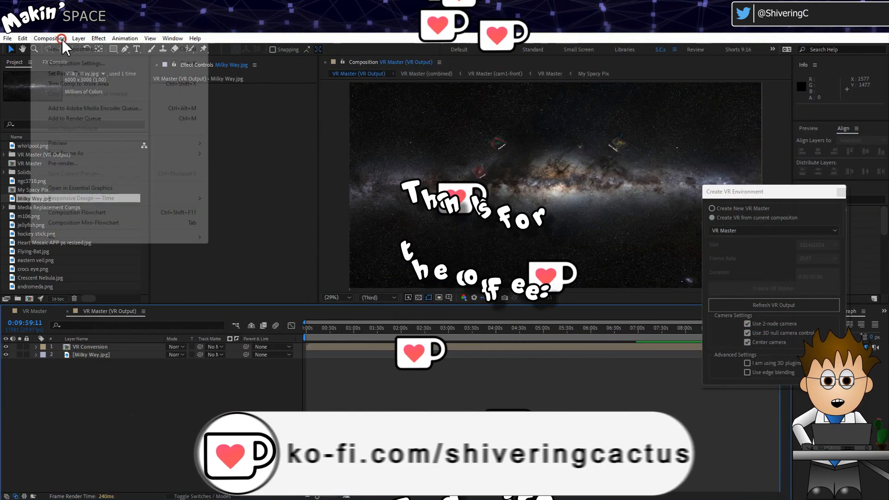